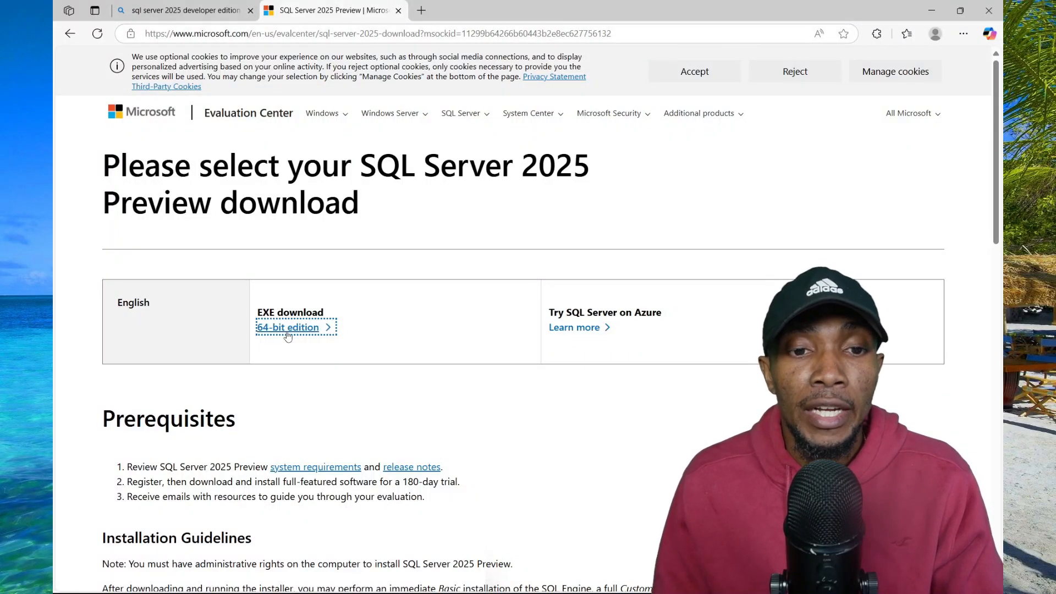
Step: Download the 64-bit SQL Server 2025 Evaluation installer (SQL2025-SSEI-Eval exe) and run it
{"action": "left_click", "coordinate": [906, 33]}
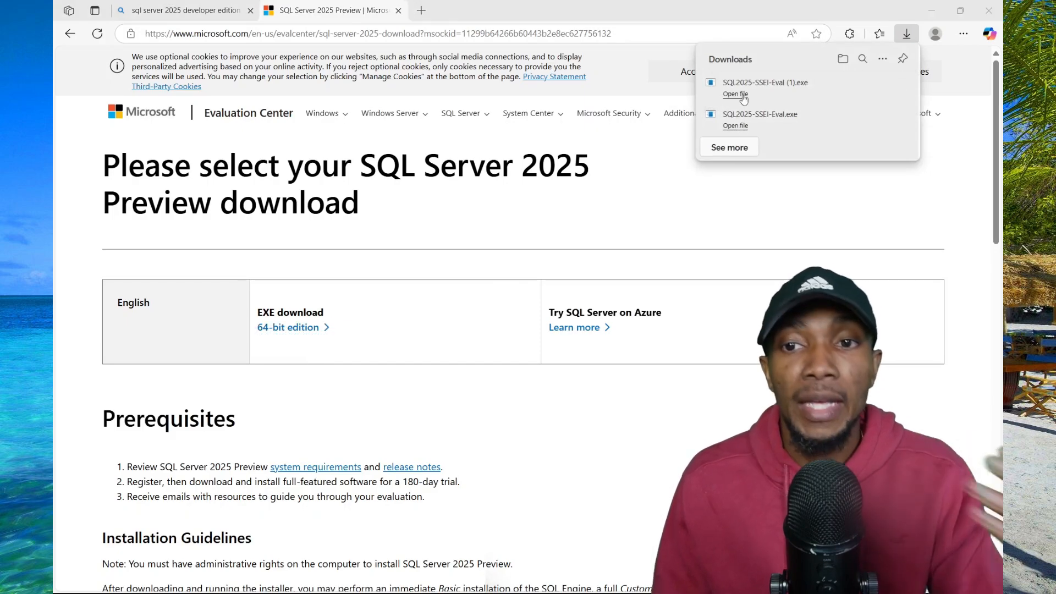
{"action": "left_click", "coordinate": [734, 93]}
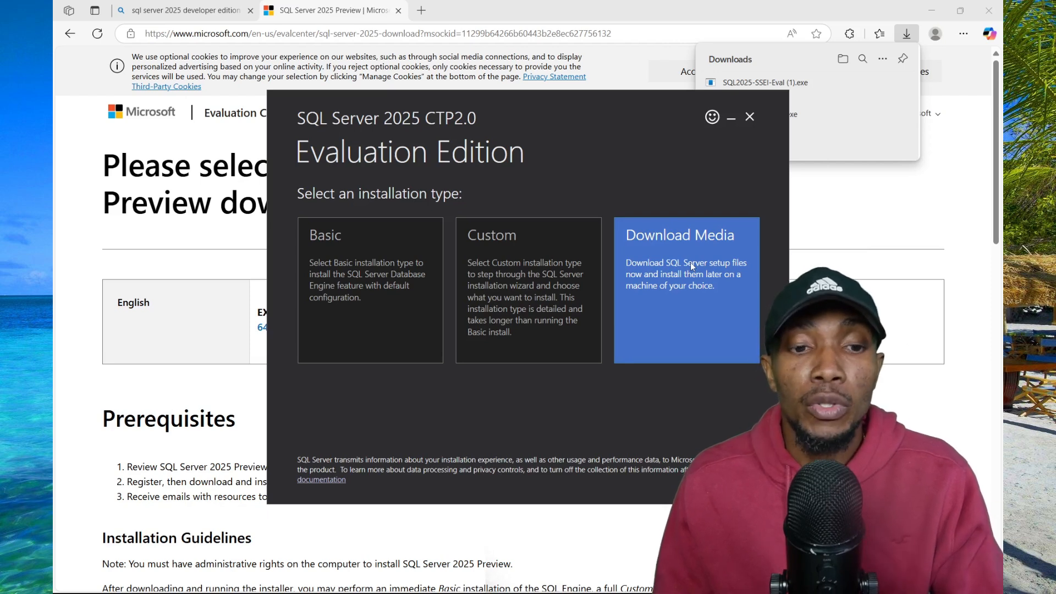
Step: Choose the Custom installation type and launch SQL Server Installation Center from the setup files
{"action": "left_click", "coordinate": [528, 290]}
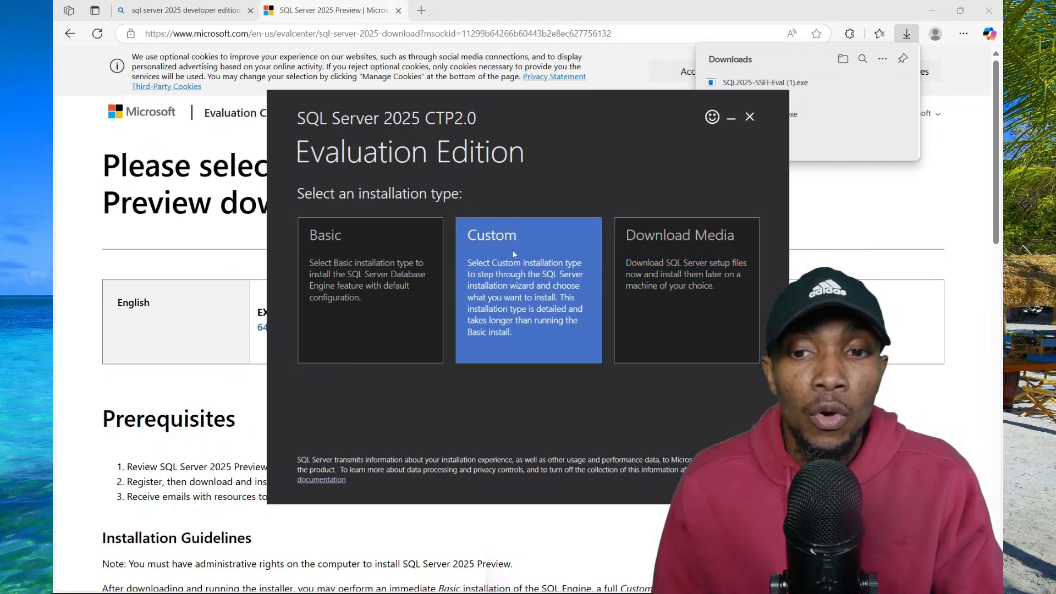
{"action": "left_click", "coordinate": [292, 579]}
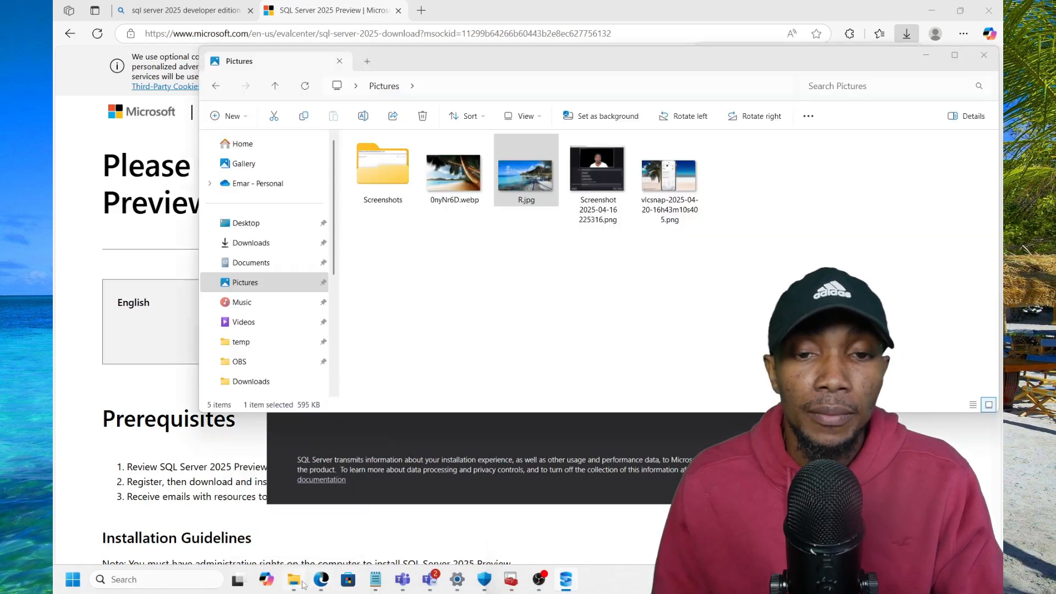
{"action": "left_click", "coordinate": [275, 357]}
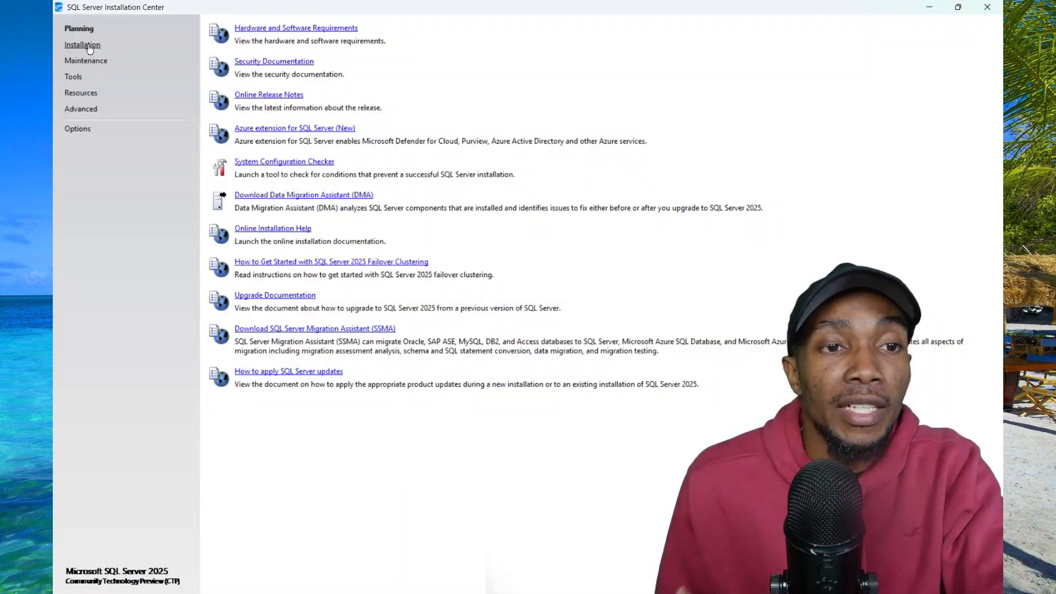
Step: Begin a new standalone SQL Server installation using the free Express edition
{"action": "left_click", "coordinate": [82, 45]}
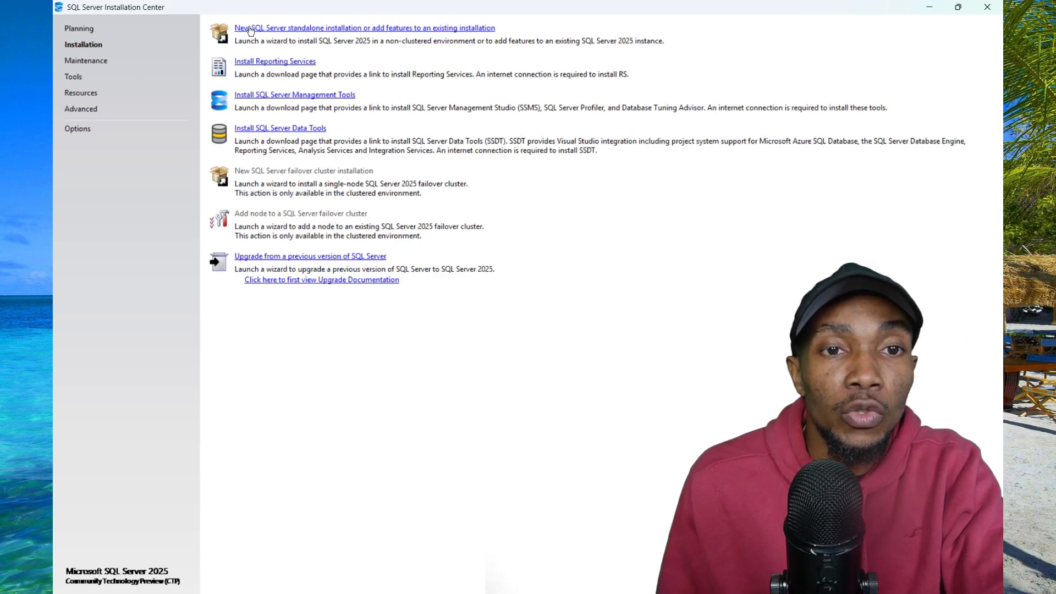
{"action": "left_click", "coordinate": [364, 28]}
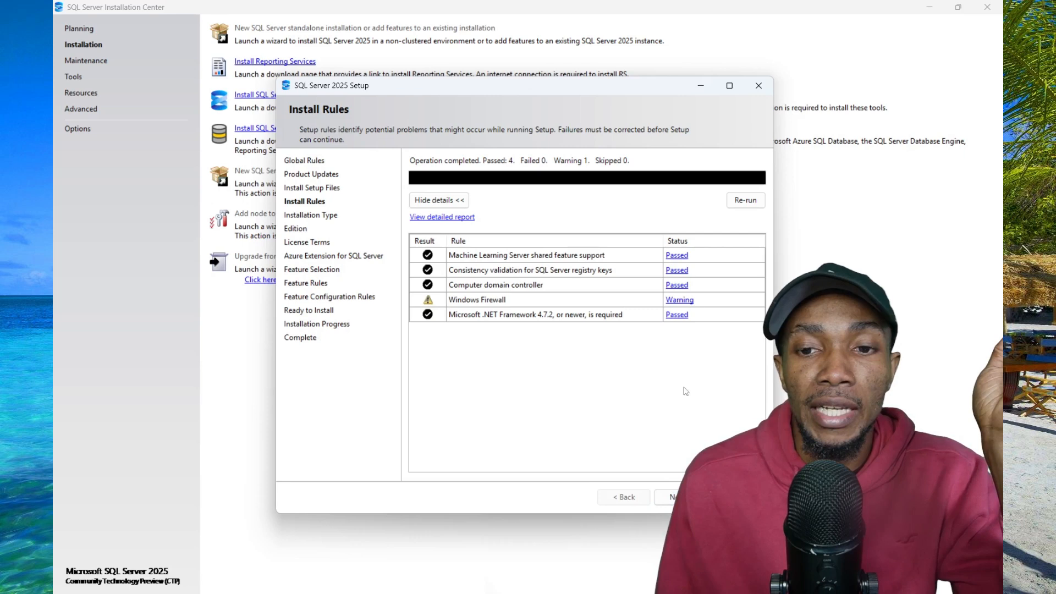
{"action": "left_click", "coordinate": [672, 497]}
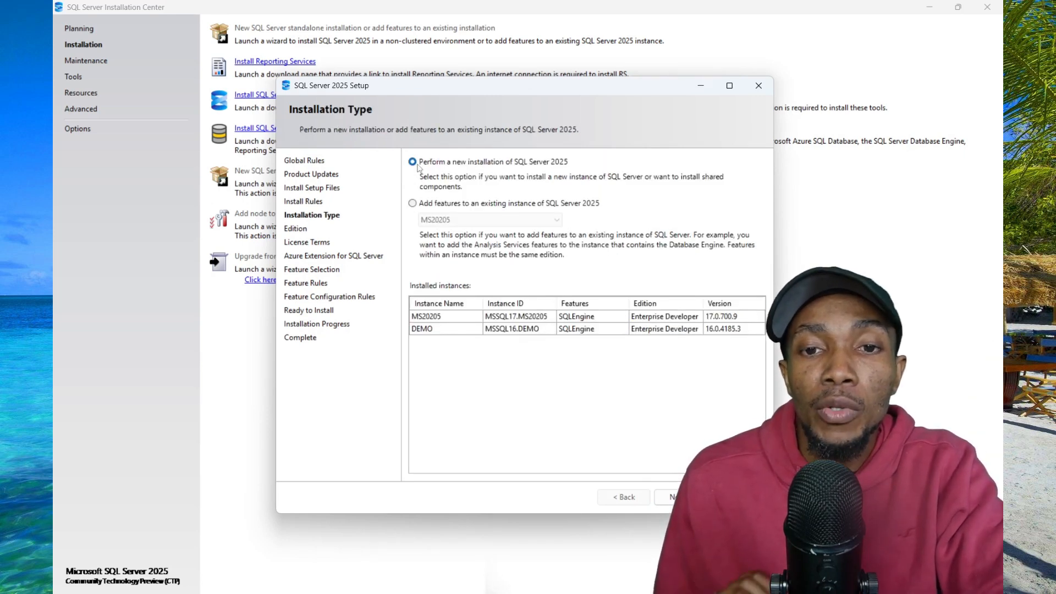
{"action": "mouse_move", "coordinate": [558, 169]}
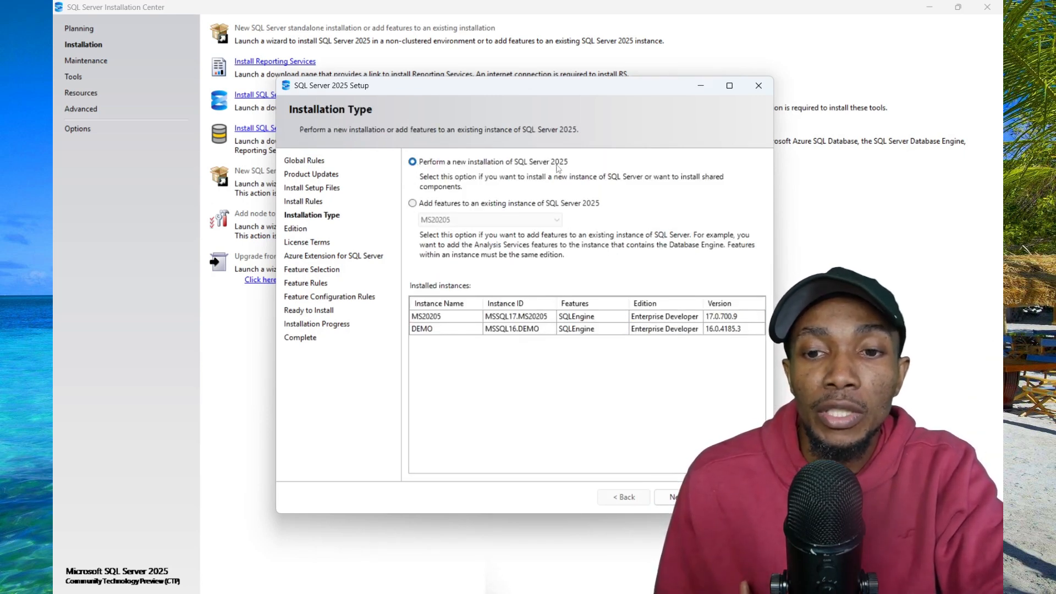
{"action": "left_click", "coordinate": [672, 498]}
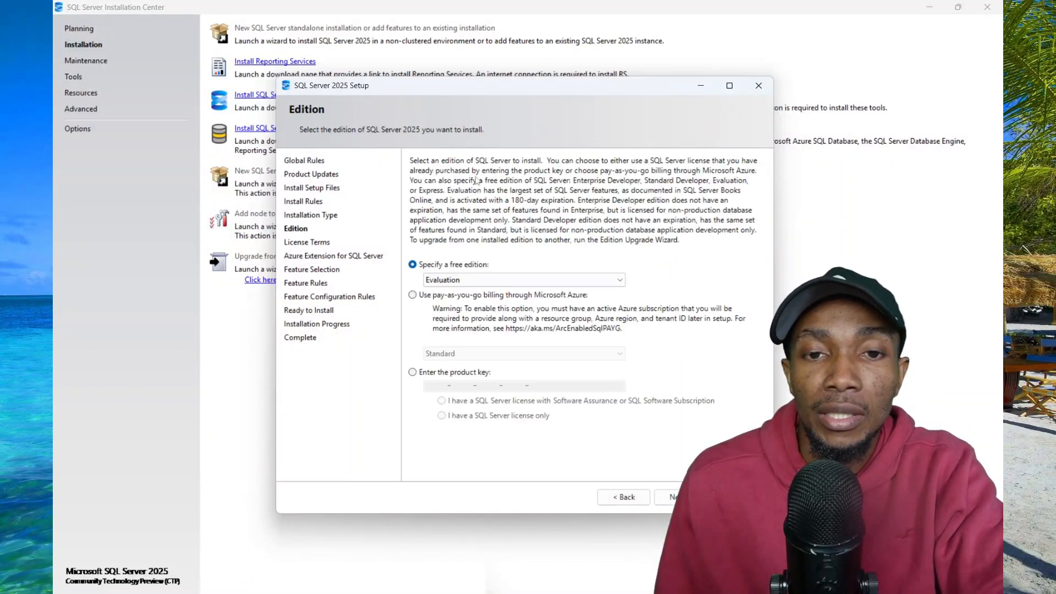
{"action": "left_click", "coordinate": [616, 280]}
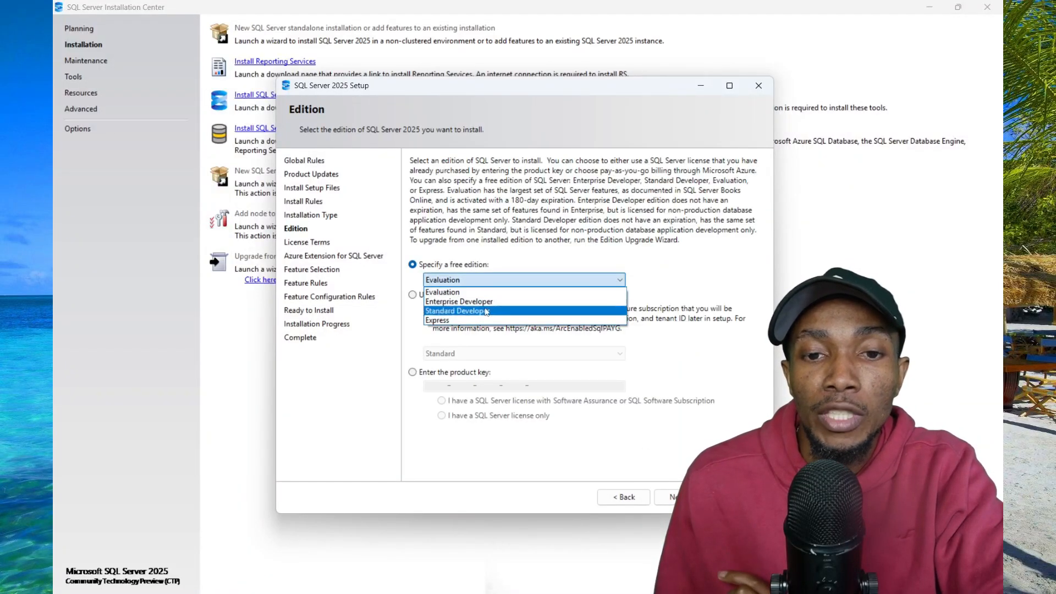
{"action": "left_click", "coordinate": [436, 320]}
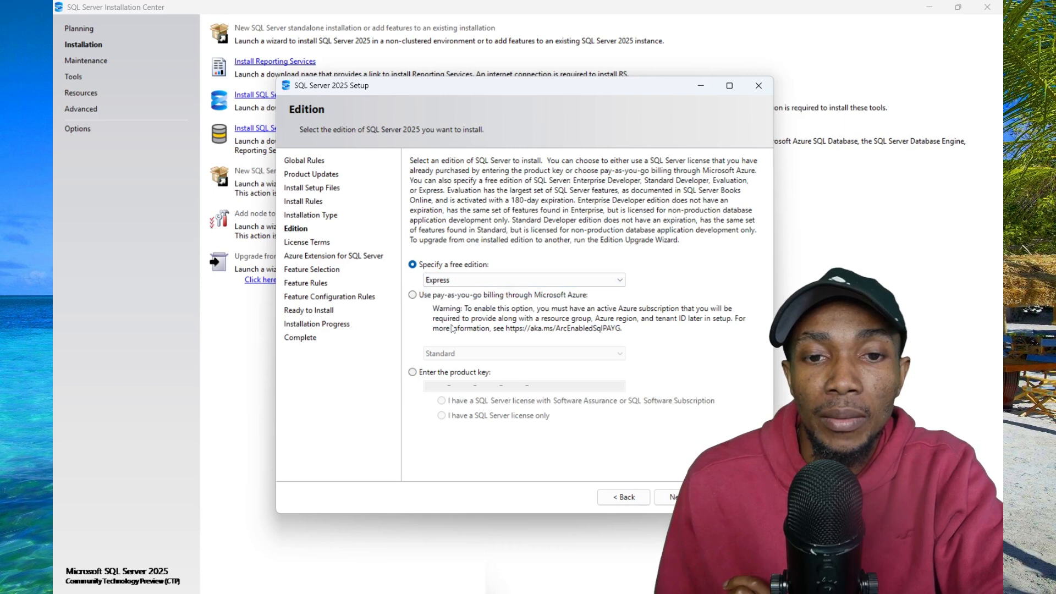
{"action": "left_click", "coordinate": [674, 497]}
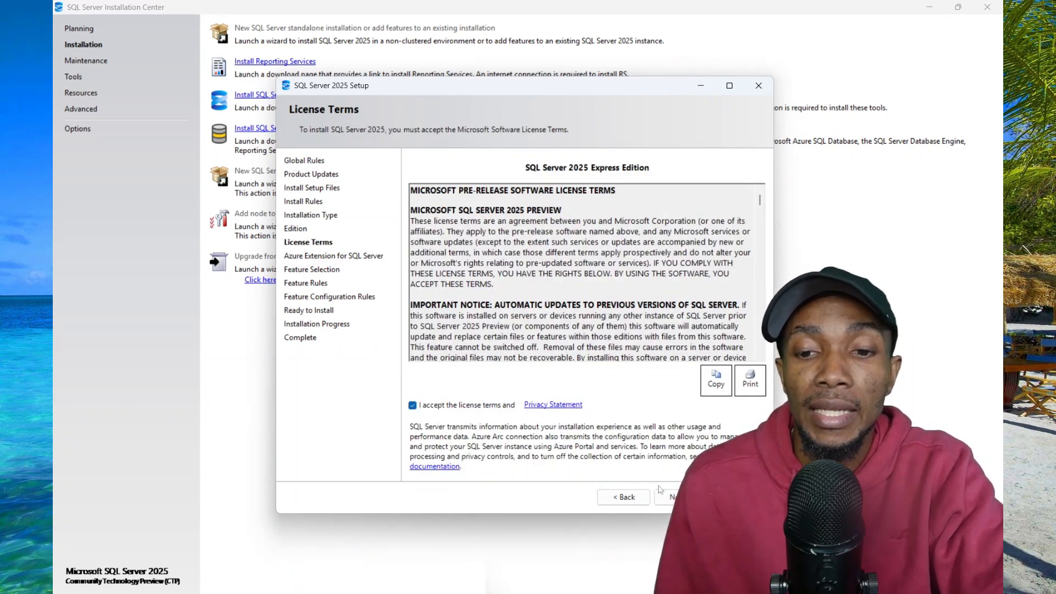
Step: Skip the License Terms and Azure Extension pages, then select Database Engine Services
{"action": "left_click", "coordinate": [673, 498]}
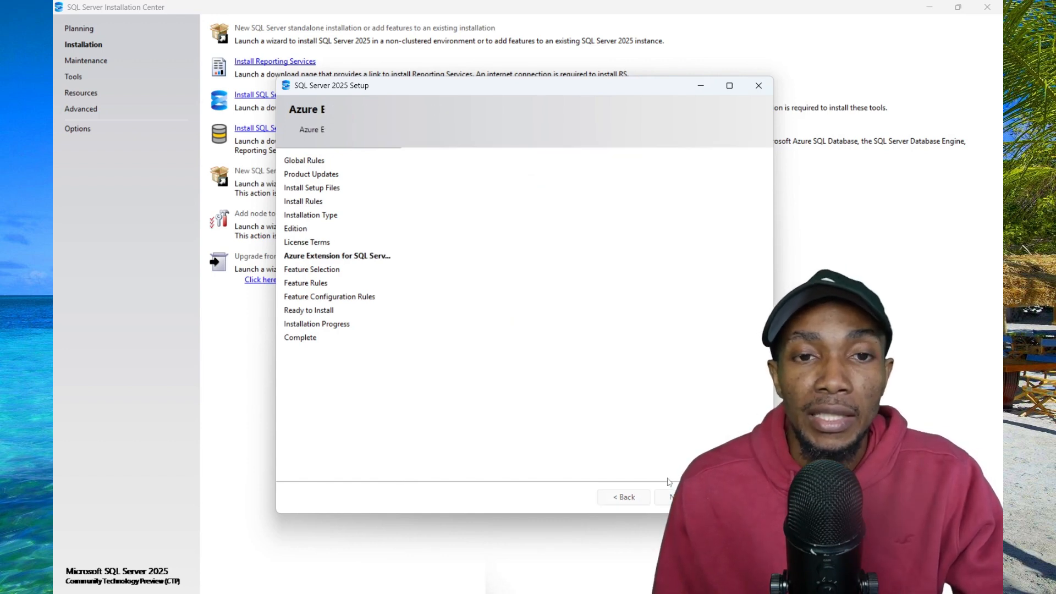
{"action": "left_click", "coordinate": [672, 497]}
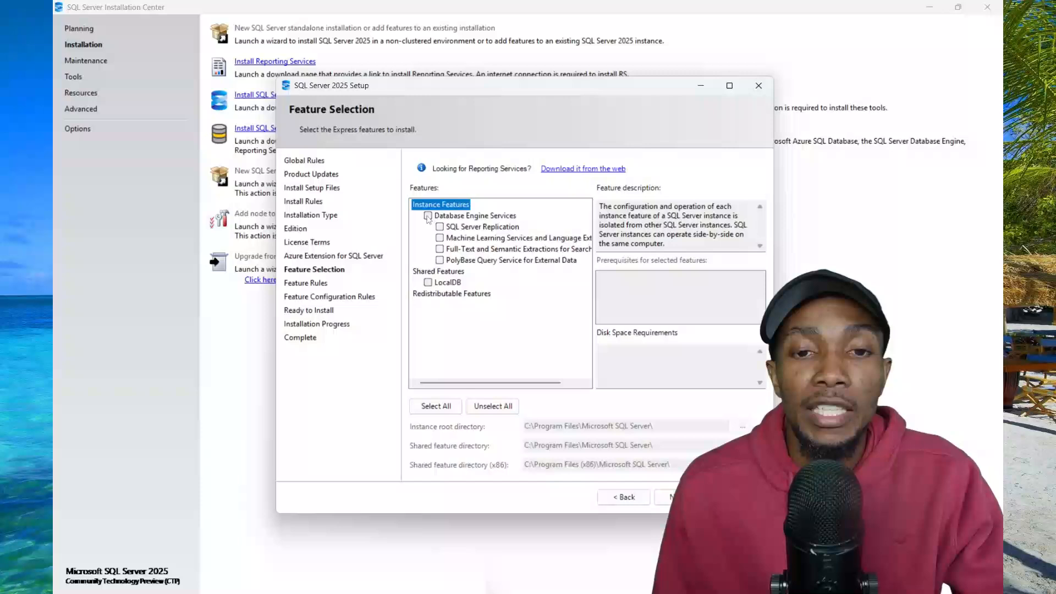
{"action": "left_click", "coordinate": [428, 215]}
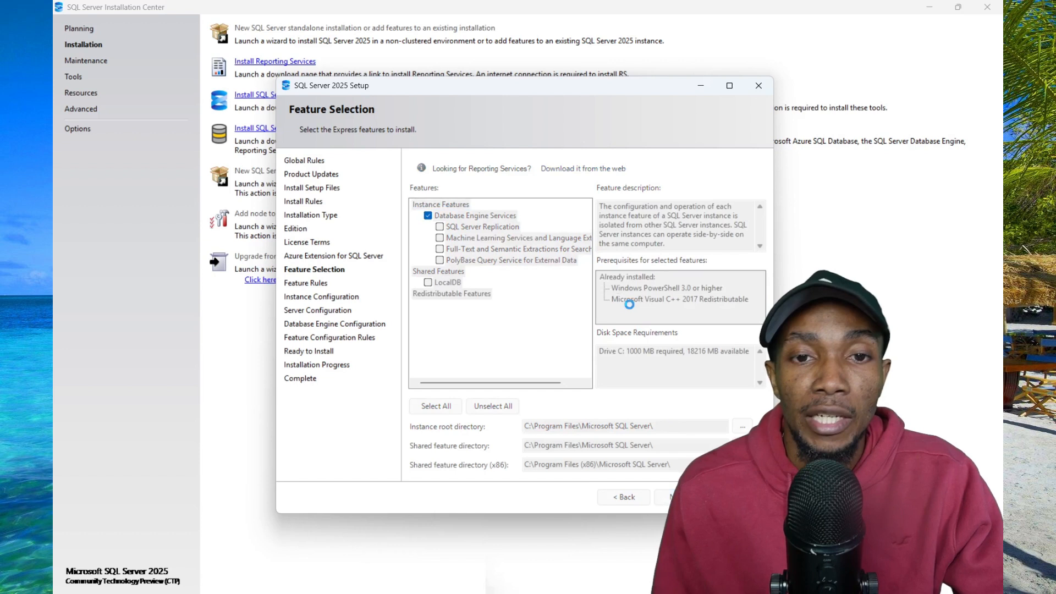
Step: Use a named instance called EX2025 and proceed to service account settings
{"action": "left_click", "coordinate": [673, 497]}
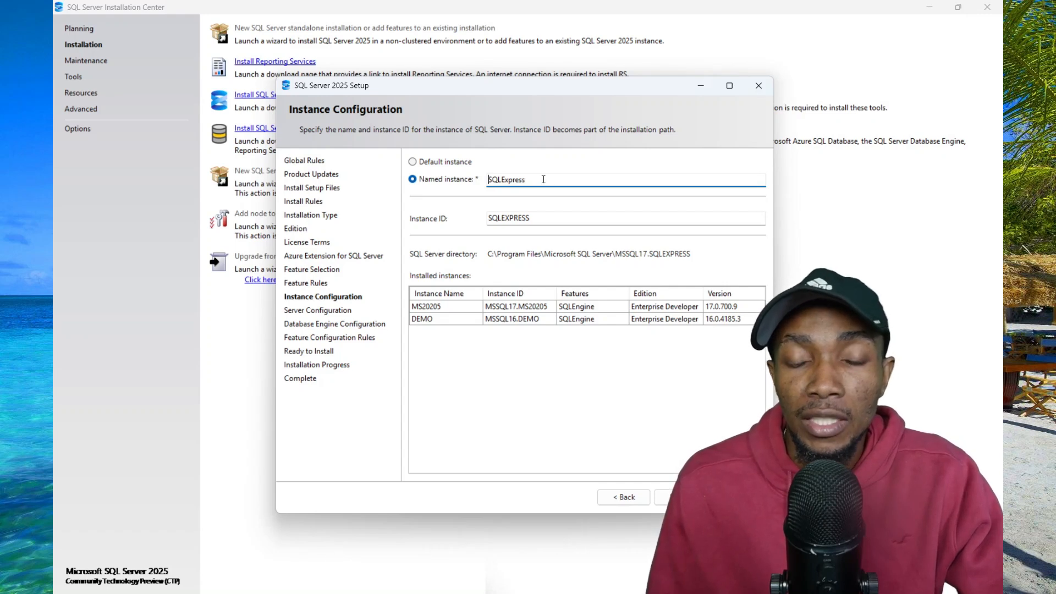
{"action": "mouse_move", "coordinate": [644, 384]}
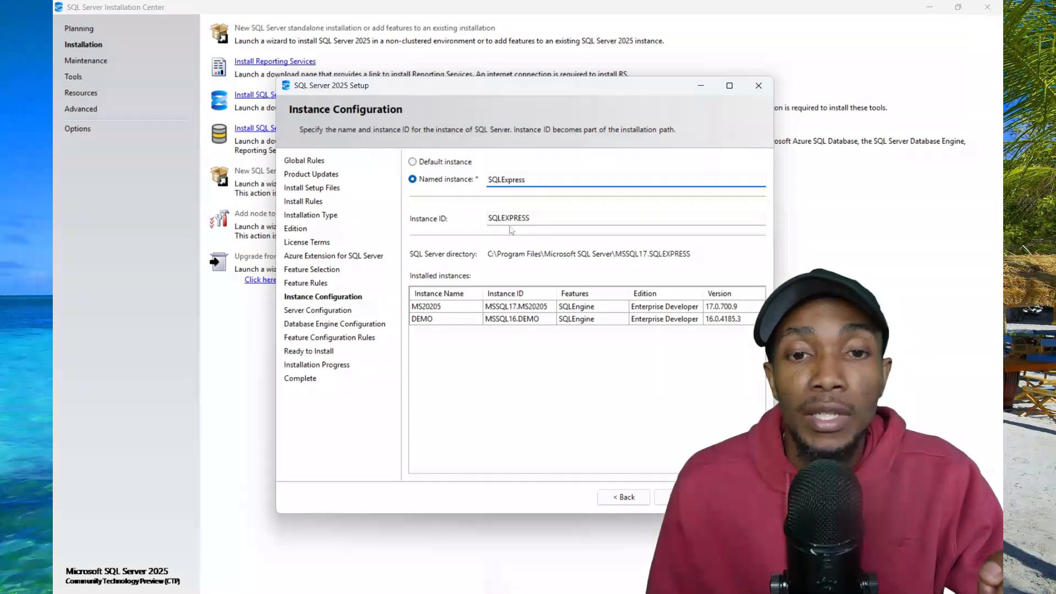
{"action": "left_click", "coordinate": [413, 162]}
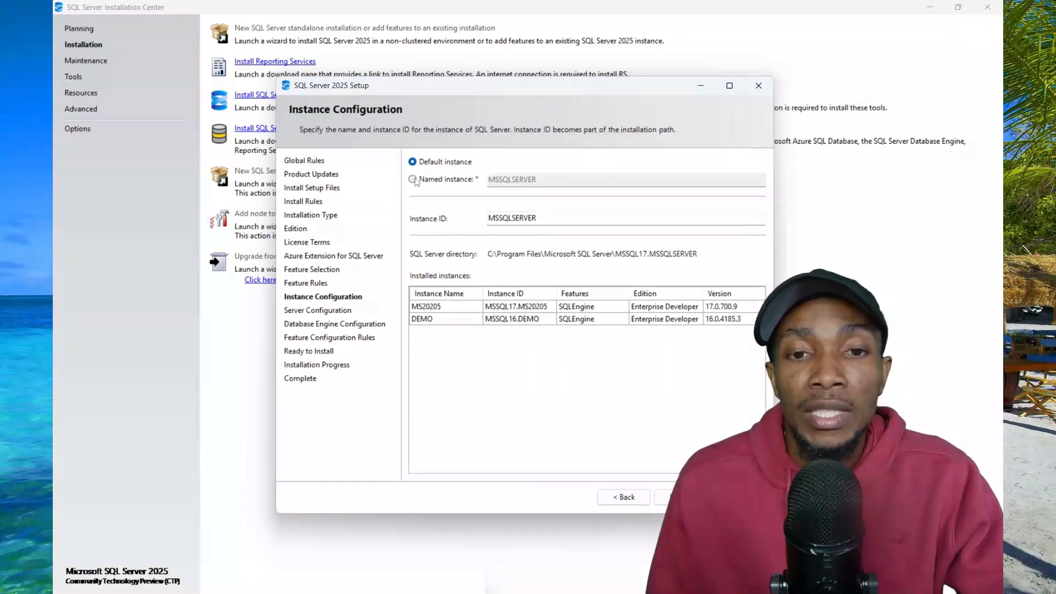
{"action": "left_click", "coordinate": [412, 179]}
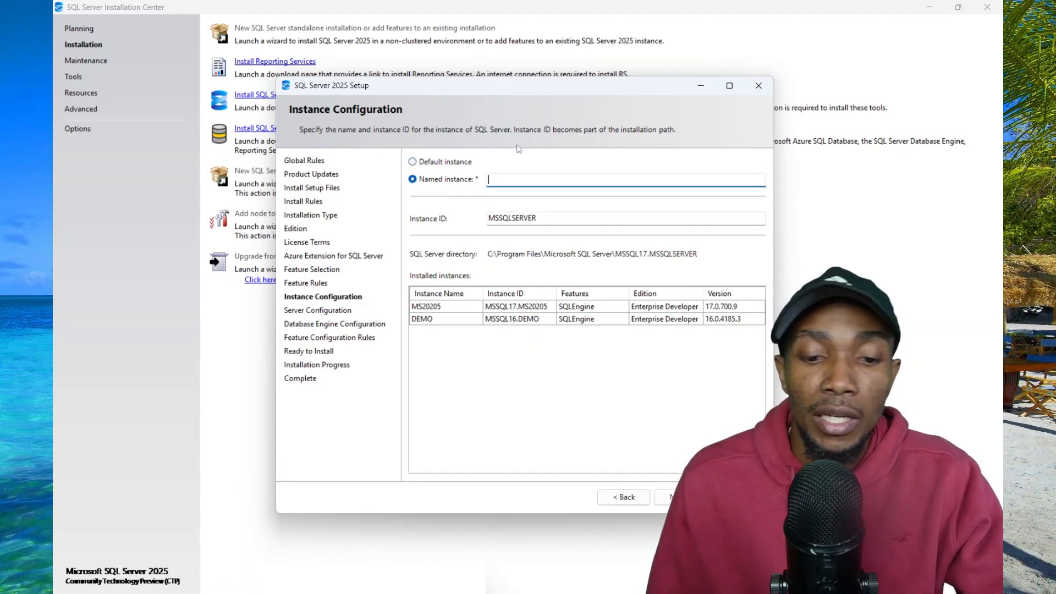
{"action": "type", "text": "EX2025"}
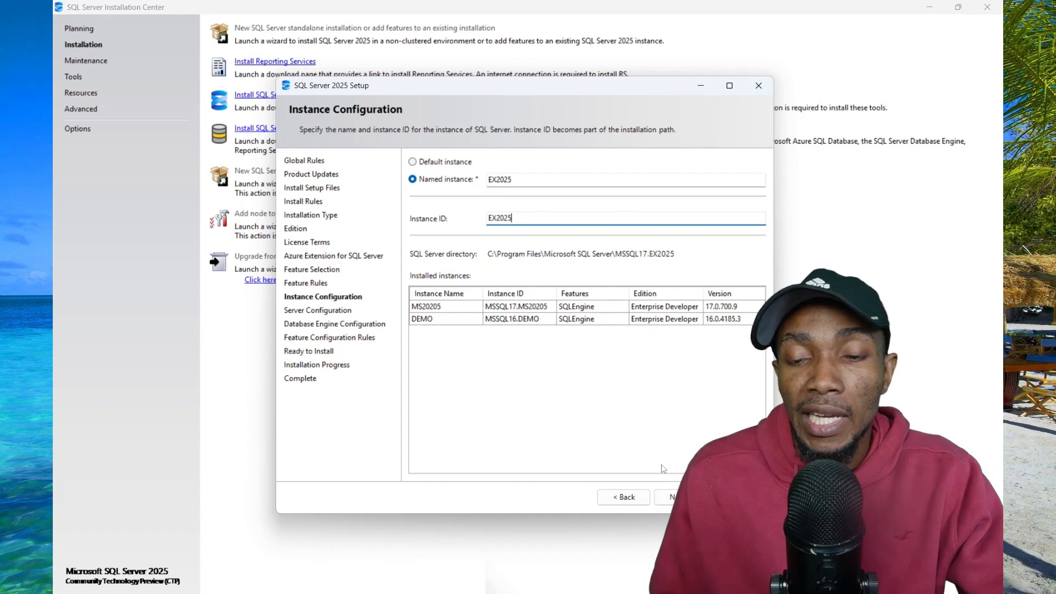
{"action": "left_click", "coordinate": [671, 497]}
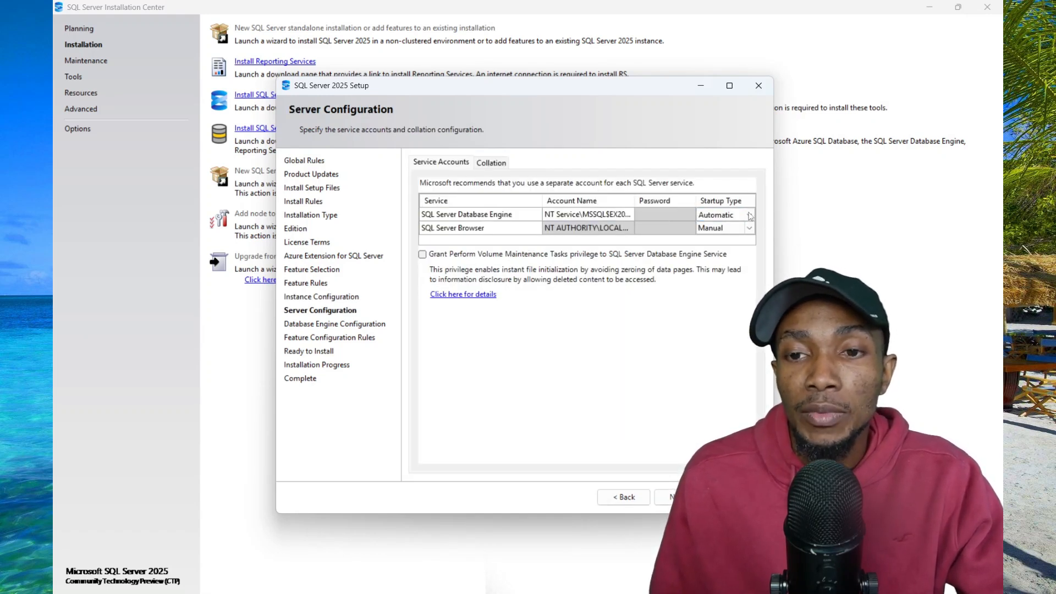
Step: Set the SQL Server Database Engine startup type to Manual and proceed
{"action": "left_click", "coordinate": [748, 213]}
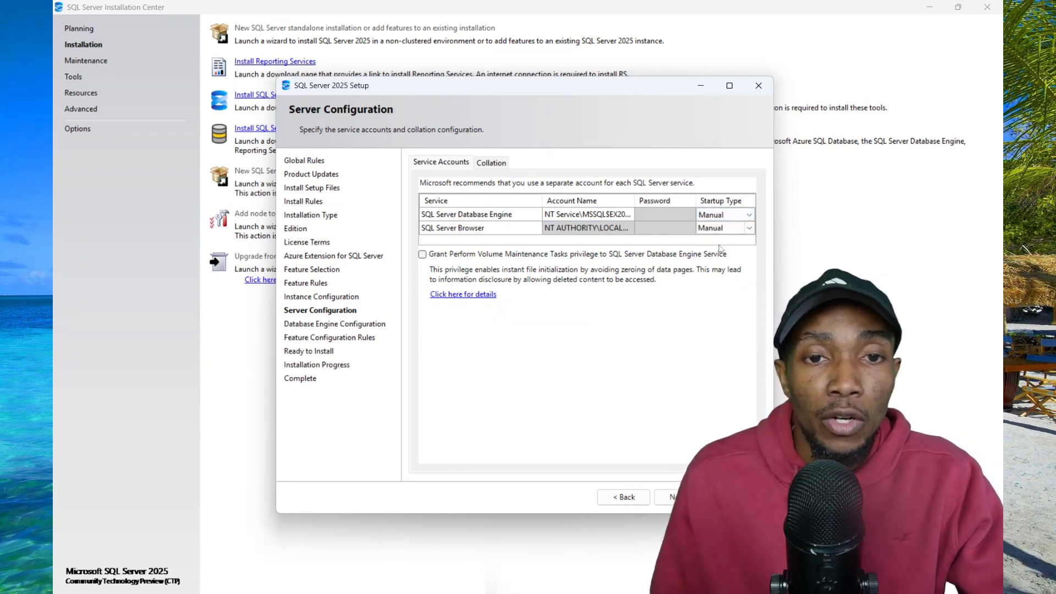
{"action": "mouse_move", "coordinate": [719, 244]}
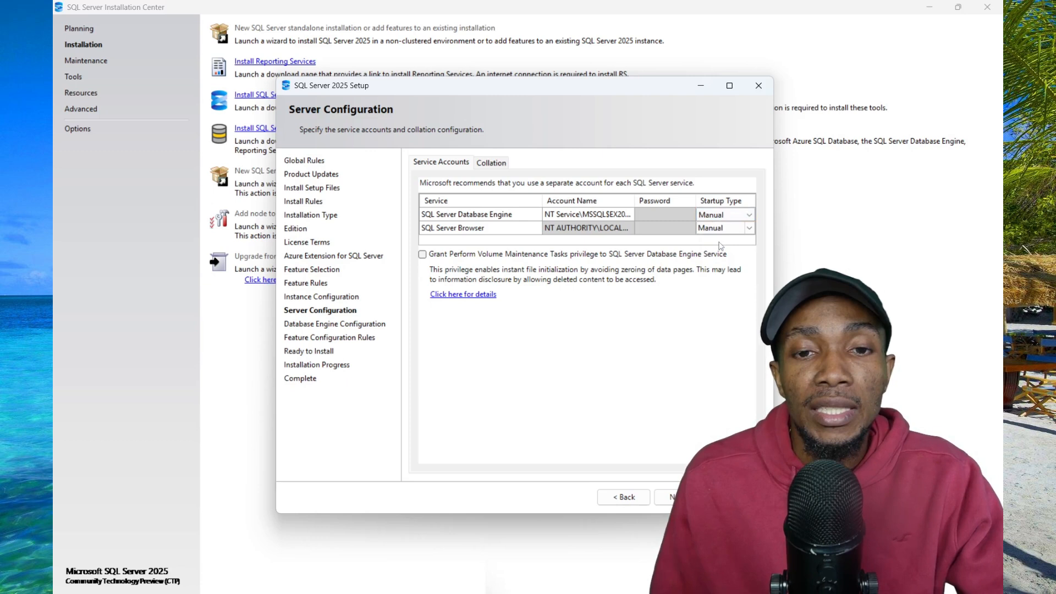
{"action": "left_click", "coordinate": [490, 163]}
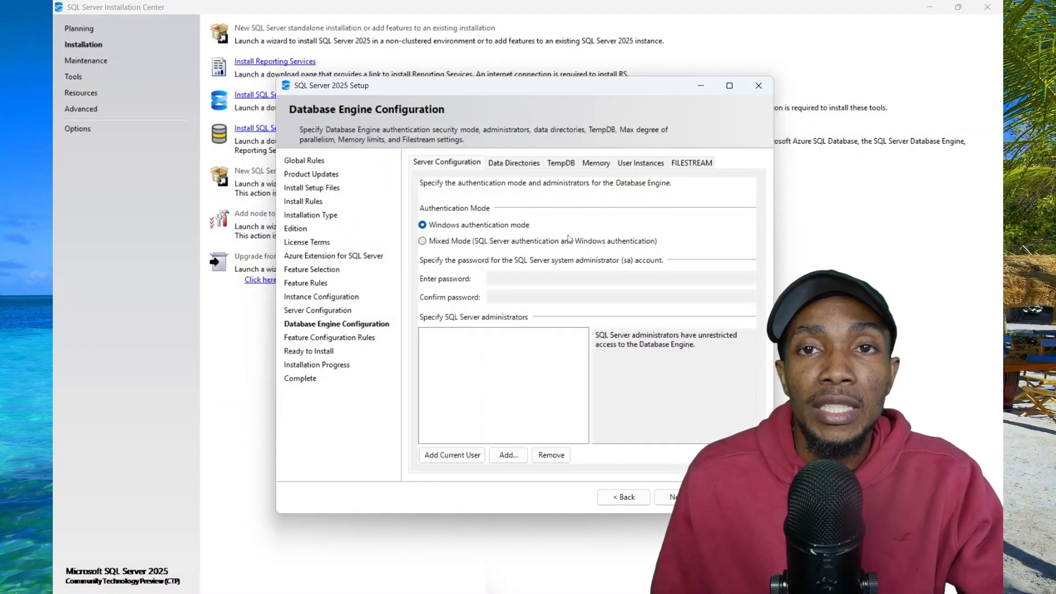
{"action": "mouse_move", "coordinate": [495, 232]}
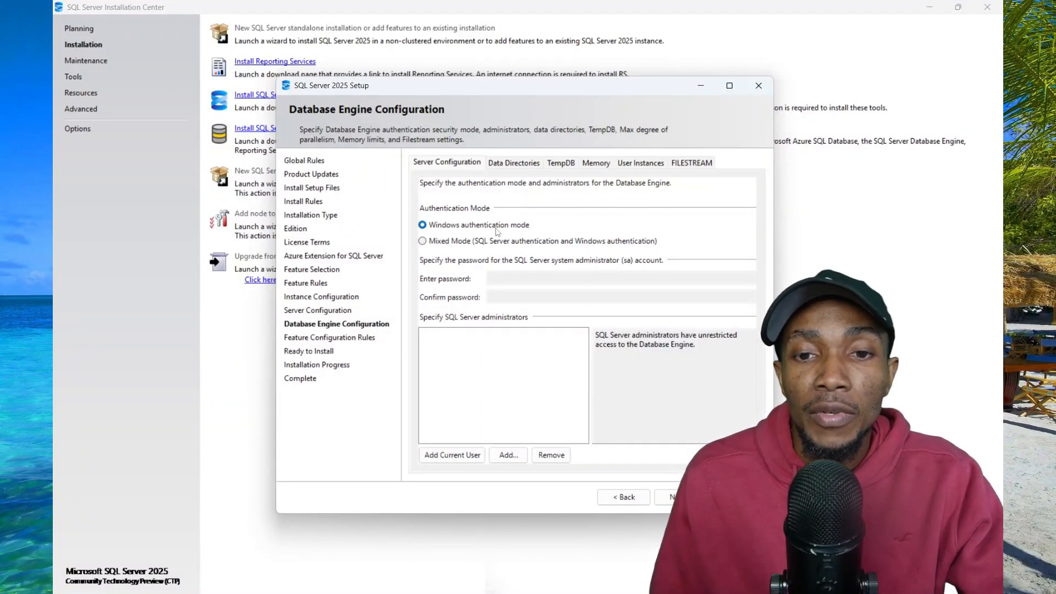
{"action": "mouse_move", "coordinate": [441, 243]}
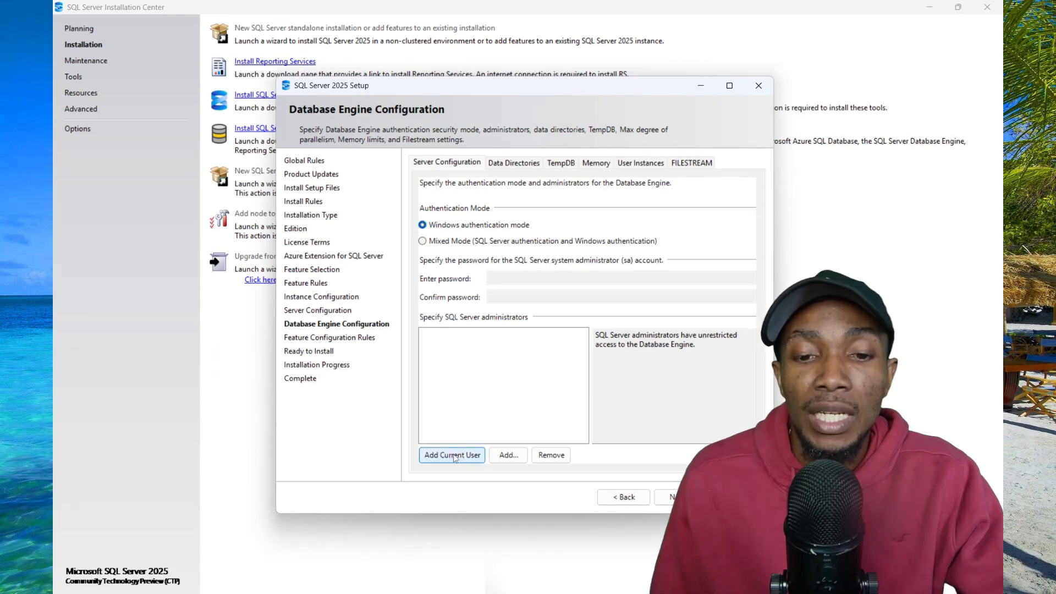
Step: Add the current user as server administrator and view the TempDB file settings
{"action": "left_click", "coordinate": [513, 162]}
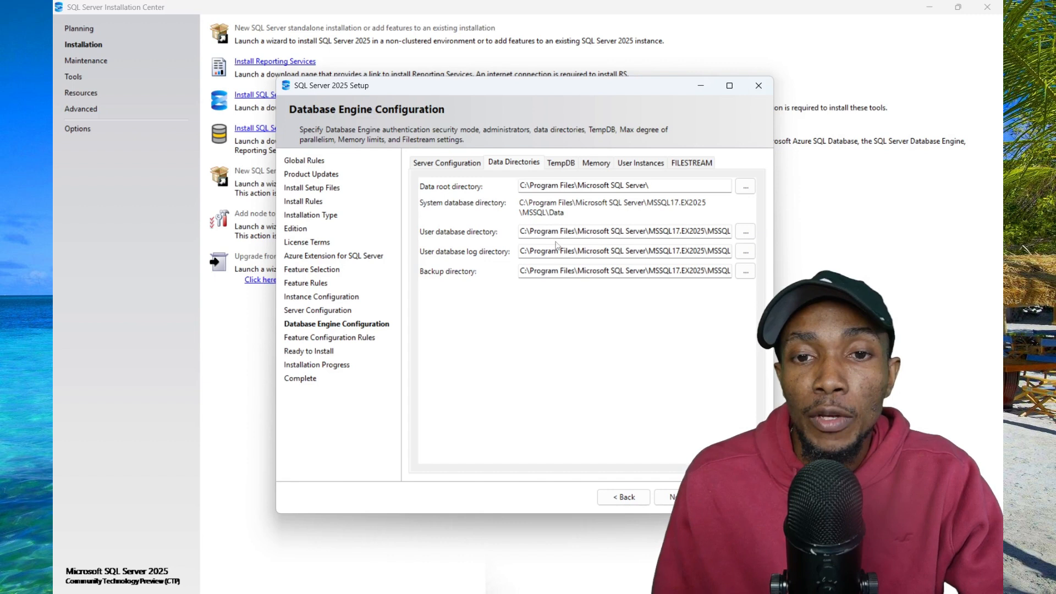
{"action": "mouse_move", "coordinate": [578, 245]}
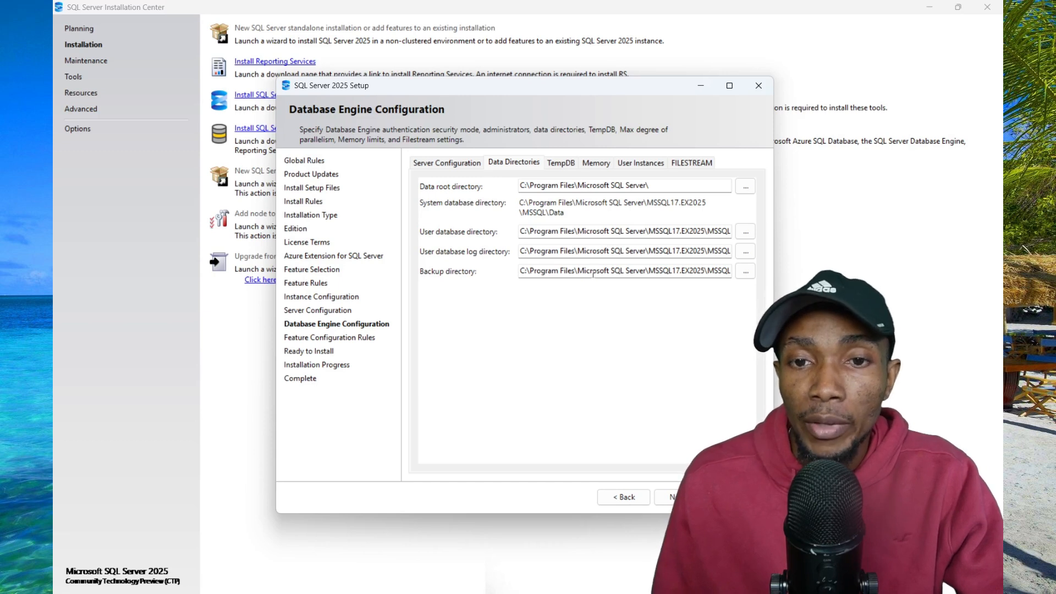
{"action": "left_click", "coordinate": [560, 163]}
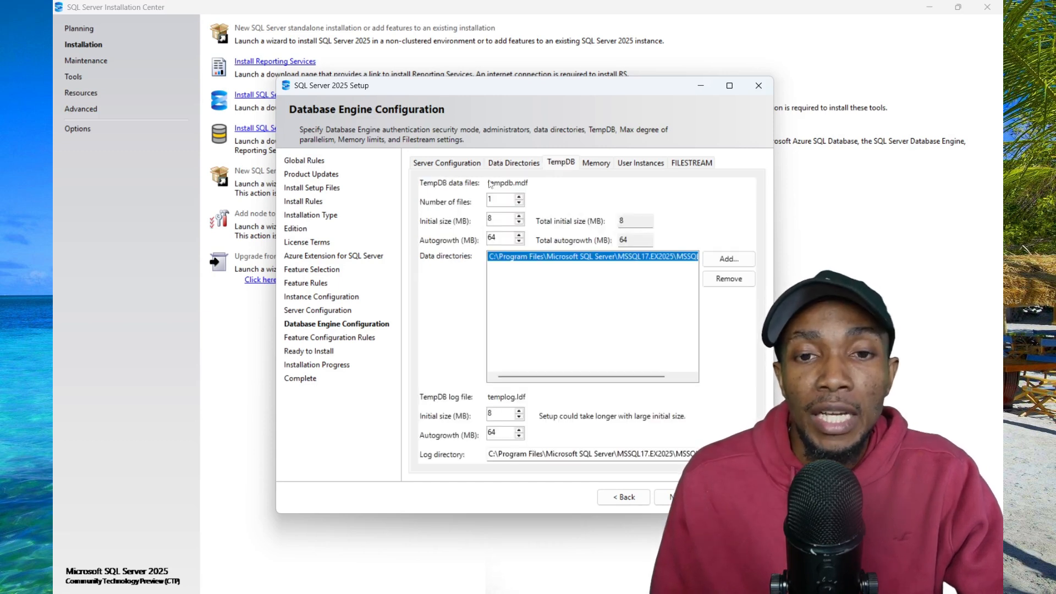
{"action": "mouse_move", "coordinate": [502, 201]}
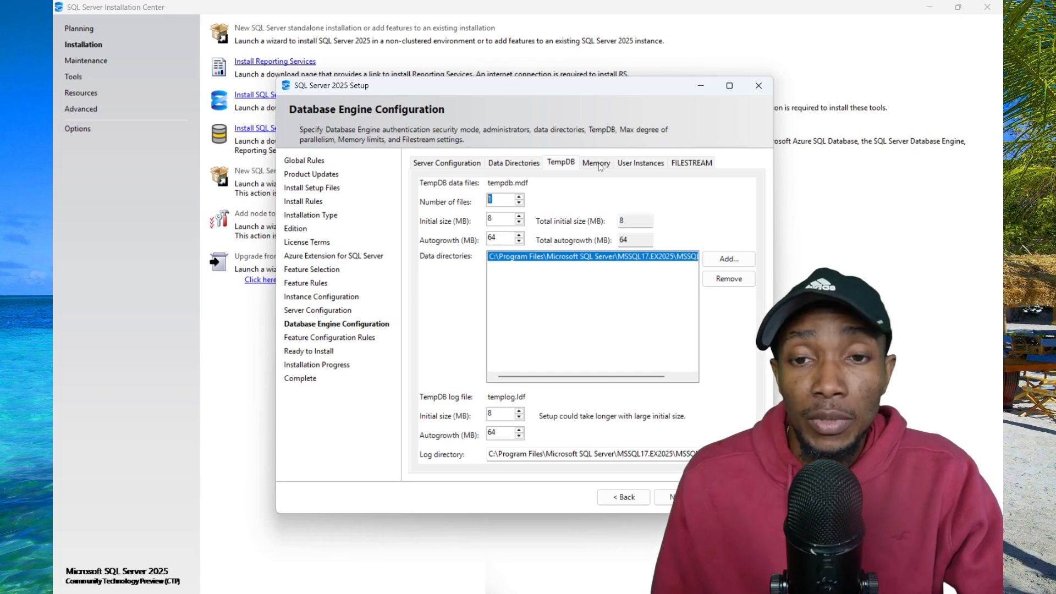
Step: Choose Recommended memory values, tick the acceptance checkbox, and continue to feature rules
{"action": "left_click", "coordinate": [596, 162]}
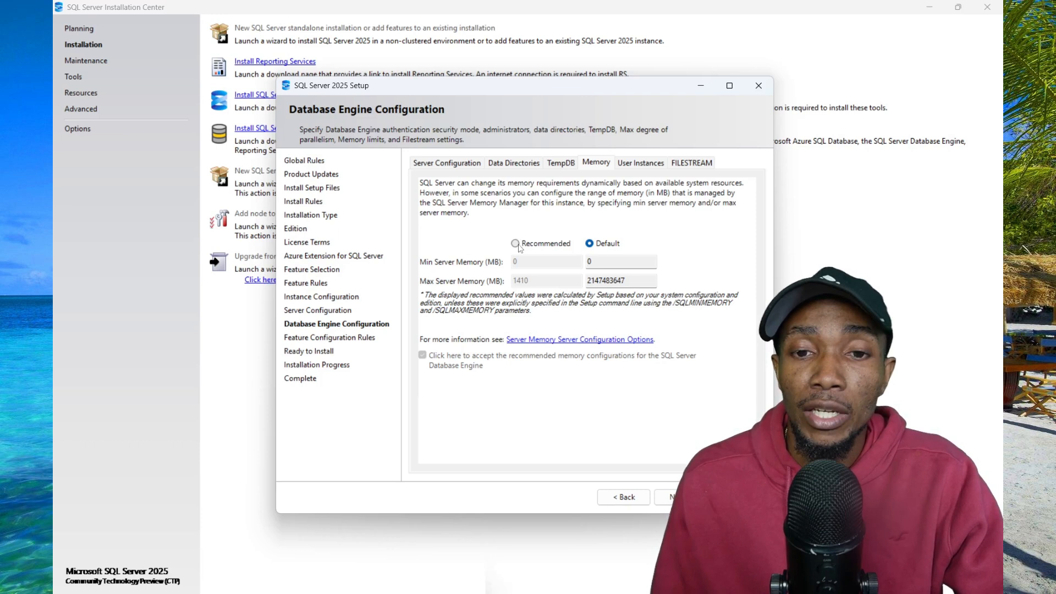
{"action": "left_click", "coordinate": [515, 243]}
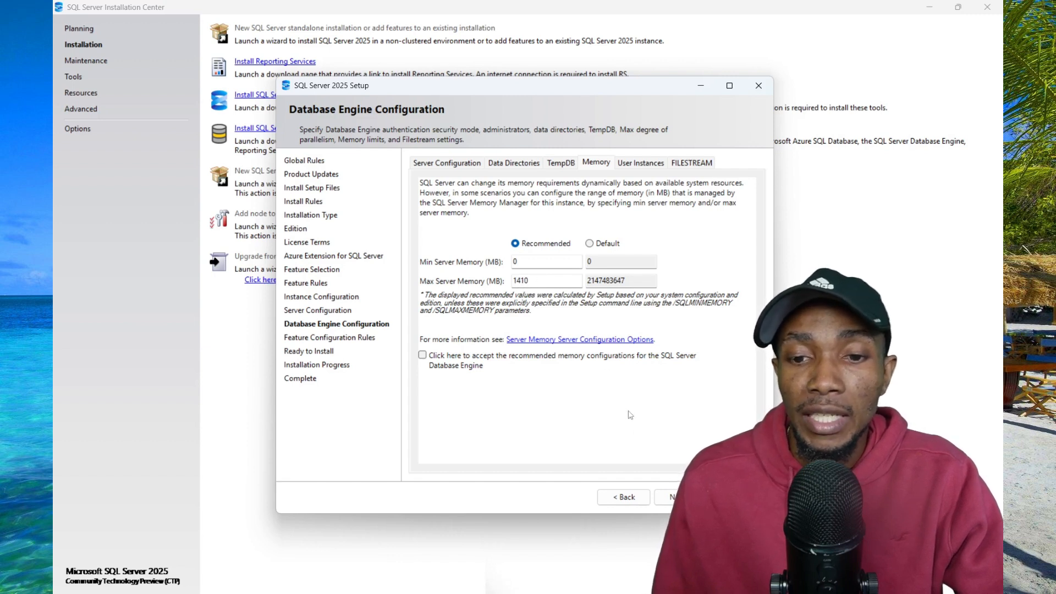
{"action": "left_click", "coordinate": [671, 497]}
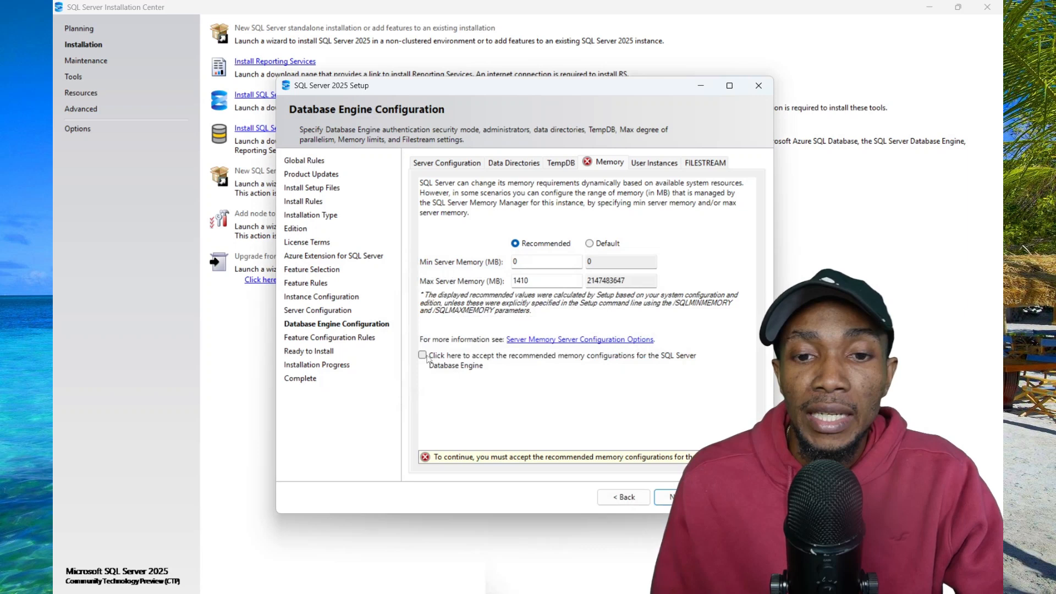
{"action": "left_click", "coordinate": [423, 355]}
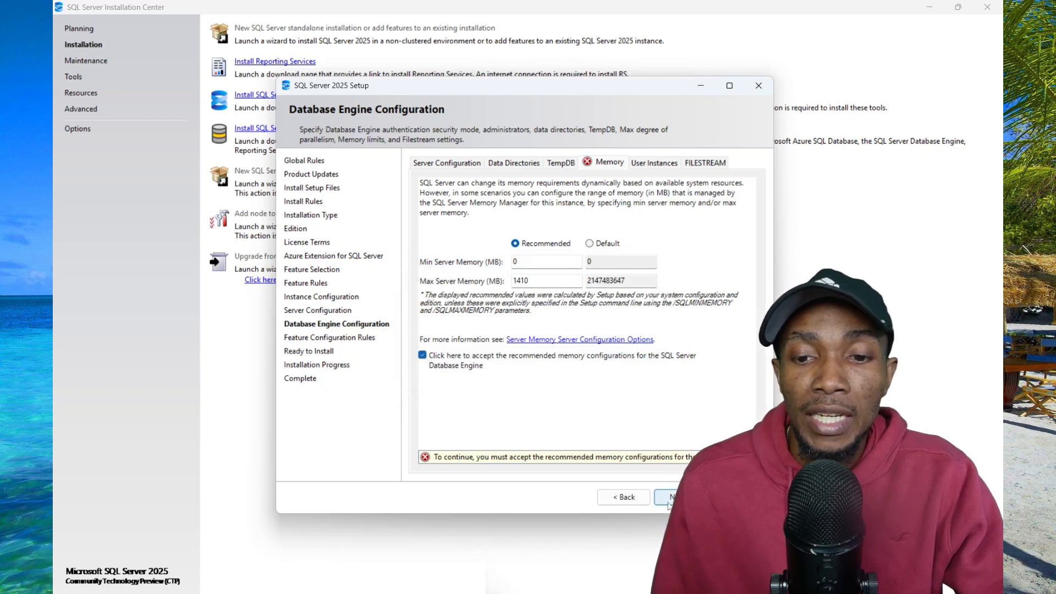
{"action": "left_click", "coordinate": [672, 497]}
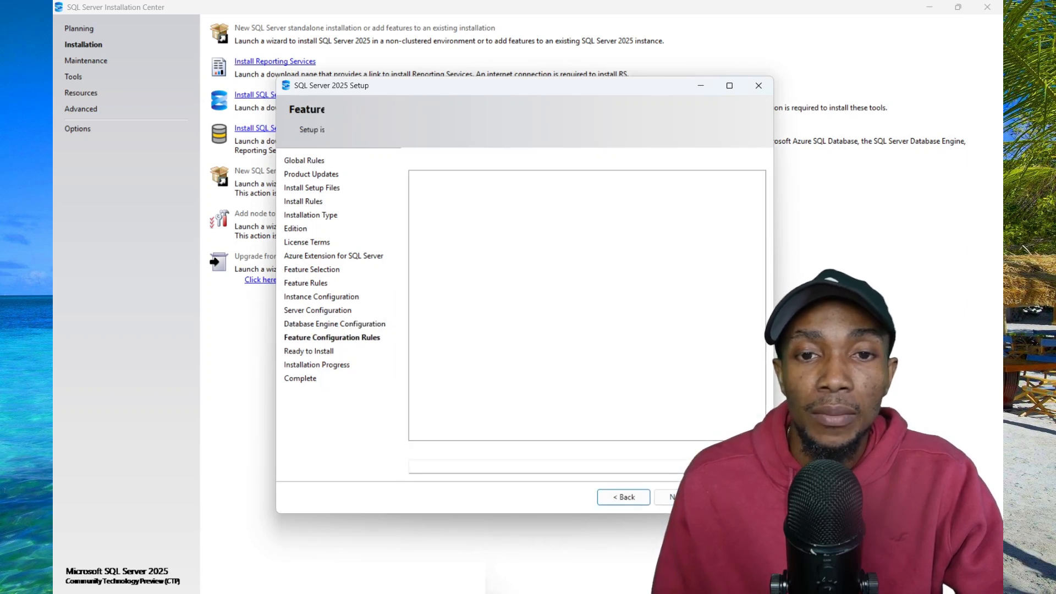
Step: Install Database Engine Services and close the wizard once it reports Succeeded
{"action": "left_click", "coordinate": [672, 497]}
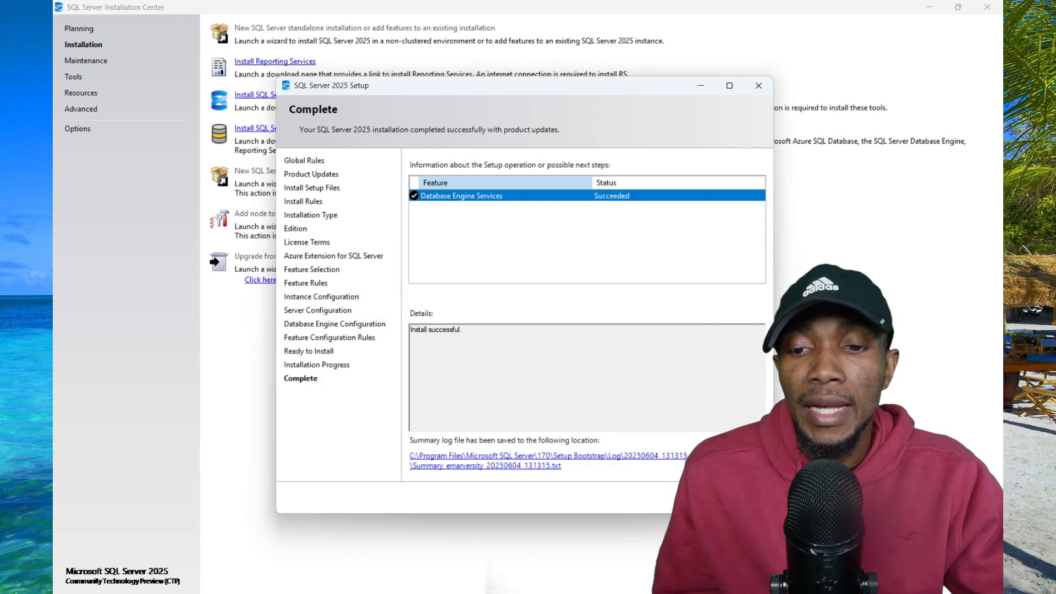
{"action": "left_click", "coordinate": [759, 85]}
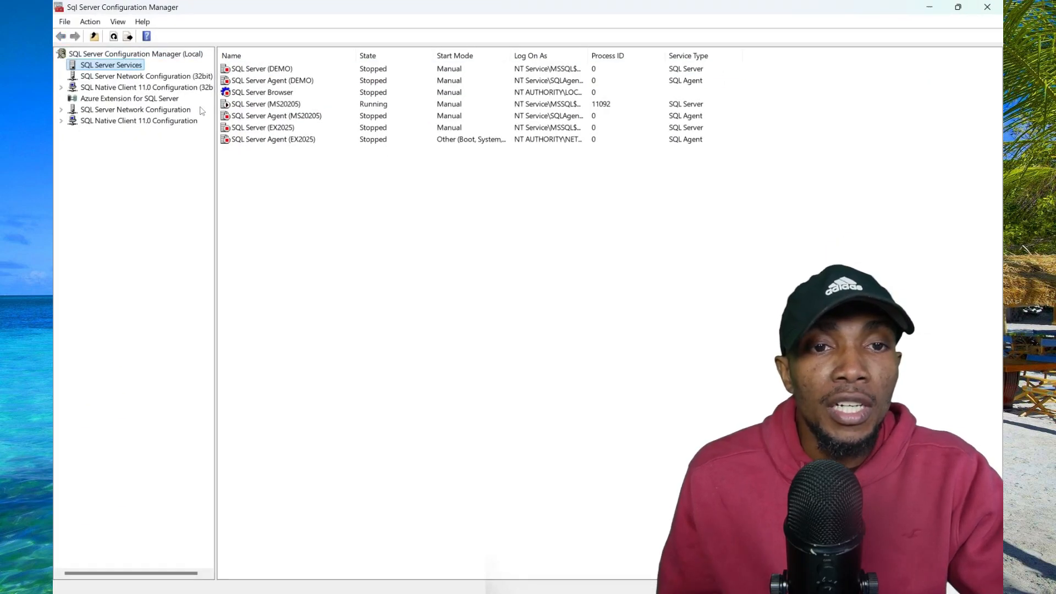
{"action": "mouse_move", "coordinate": [115, 119]}
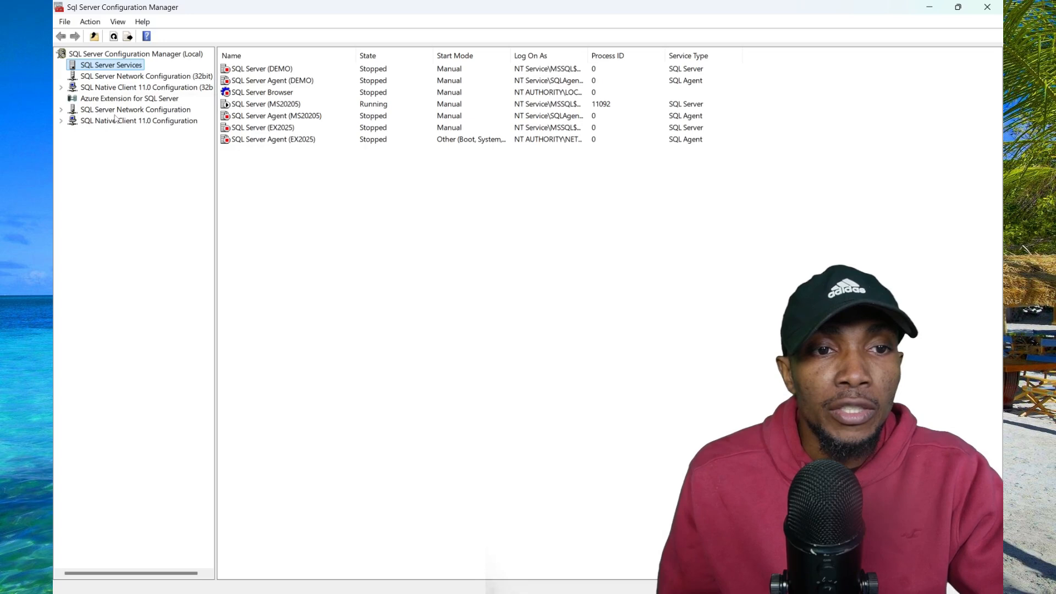
Step: Enable TCP/IP under Protocols for EX2025, dismiss the restart warning, and show SQL Server Services
{"action": "left_click", "coordinate": [61, 109]}
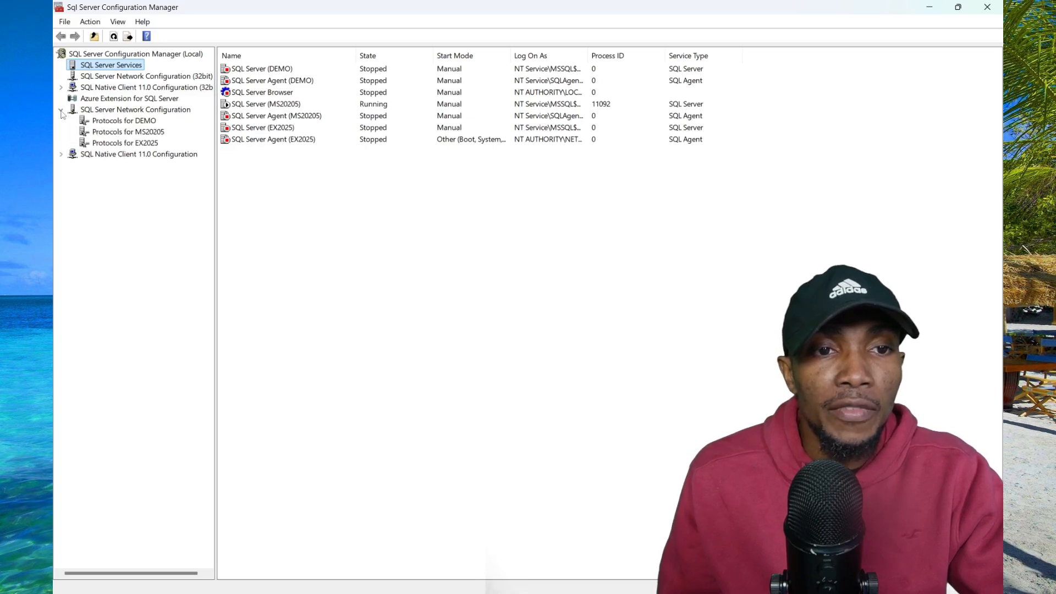
{"action": "left_click", "coordinate": [125, 143]}
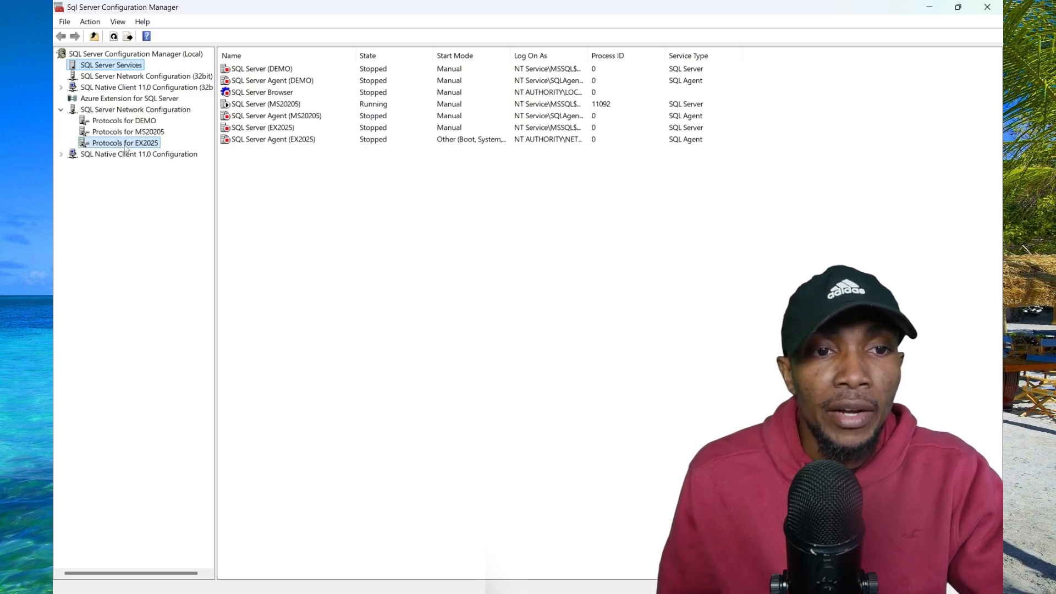
{"action": "left_click", "coordinate": [126, 143]}
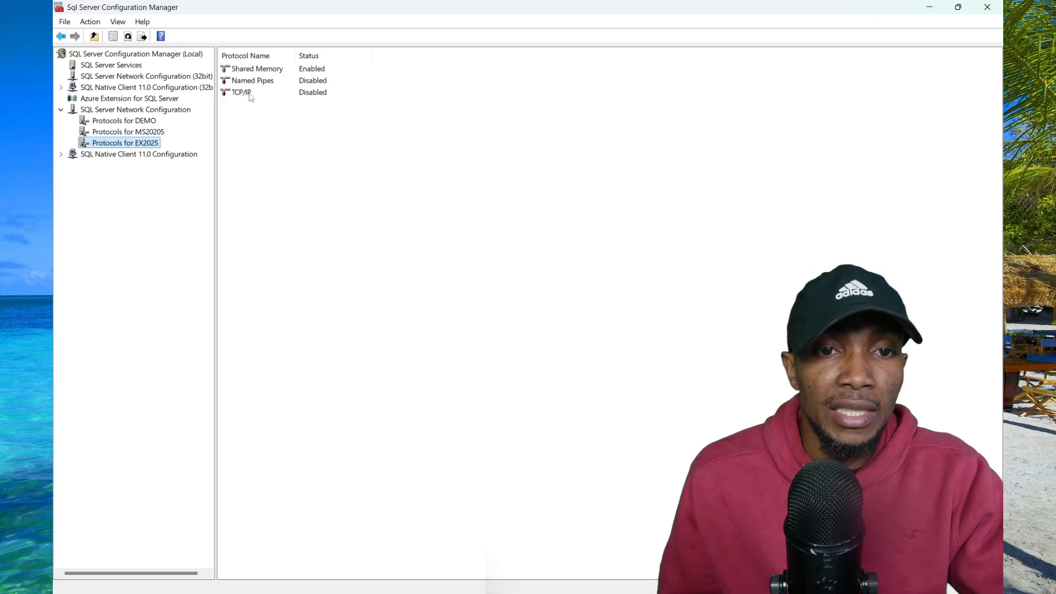
{"action": "right_click", "coordinate": [240, 92]}
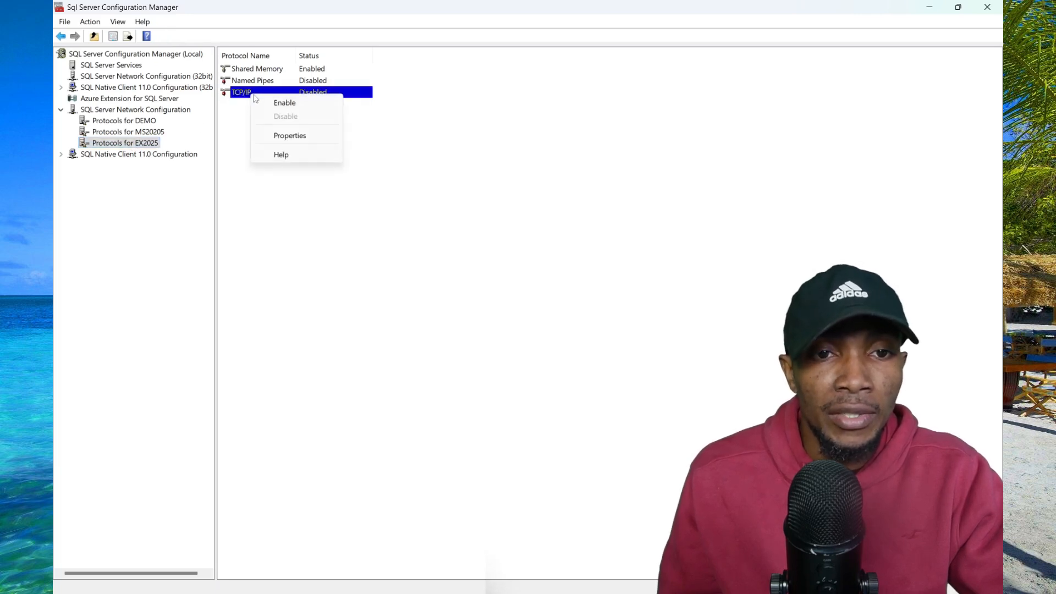
{"action": "left_click", "coordinate": [285, 102]}
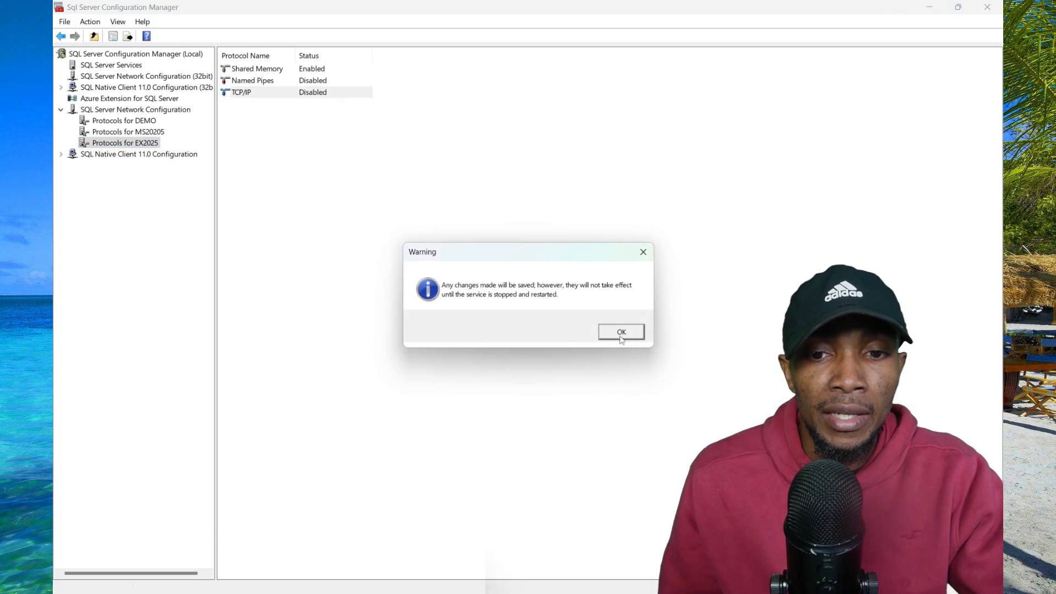
{"action": "left_click", "coordinate": [620, 331]}
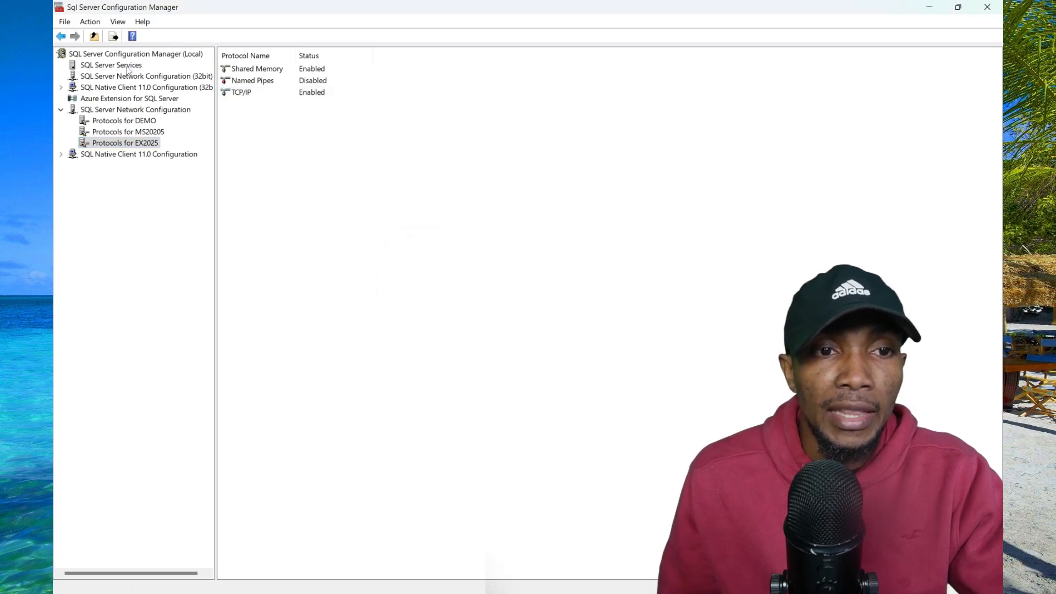
{"action": "left_click", "coordinate": [110, 65]}
{"action": "type", "text": "re"}
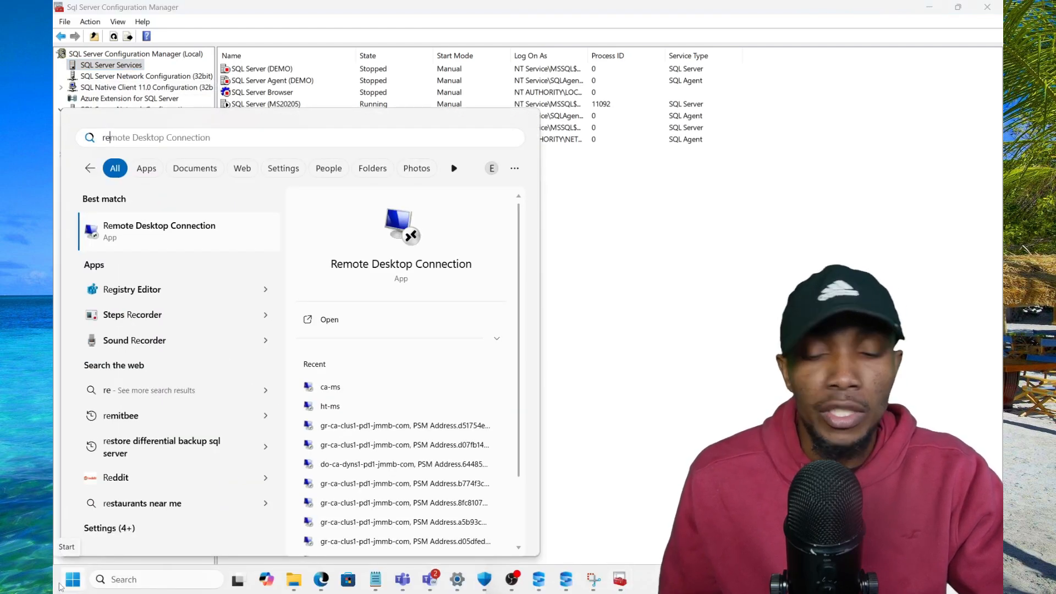
Step: Open Windows Defender Firewall with Advanced Security from Start search and show its Inbound Rules list
{"action": "type", "text": "firewall & network protection"}
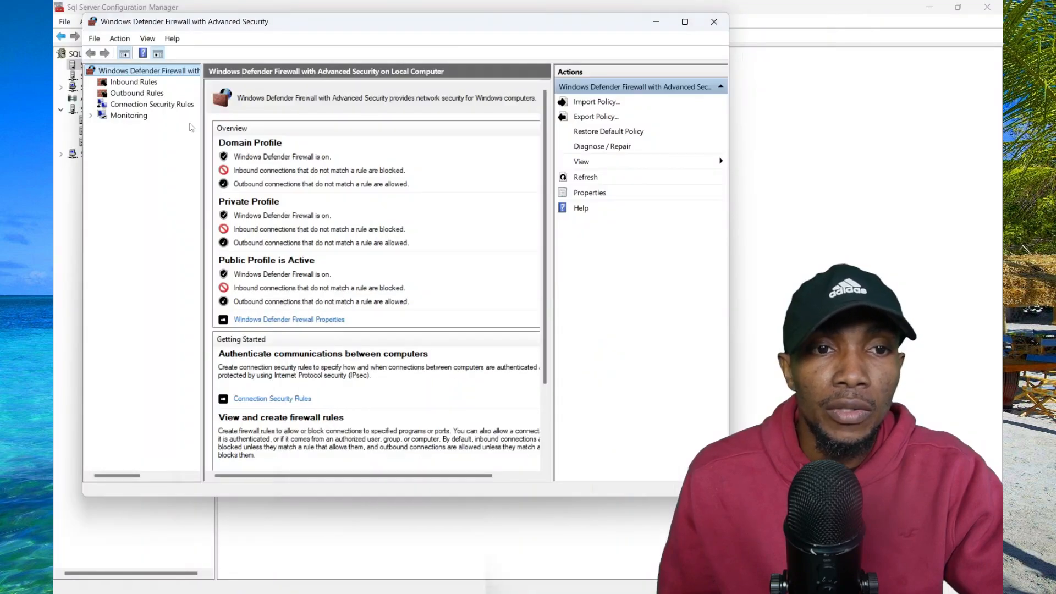
{"action": "left_click", "coordinate": [133, 81]}
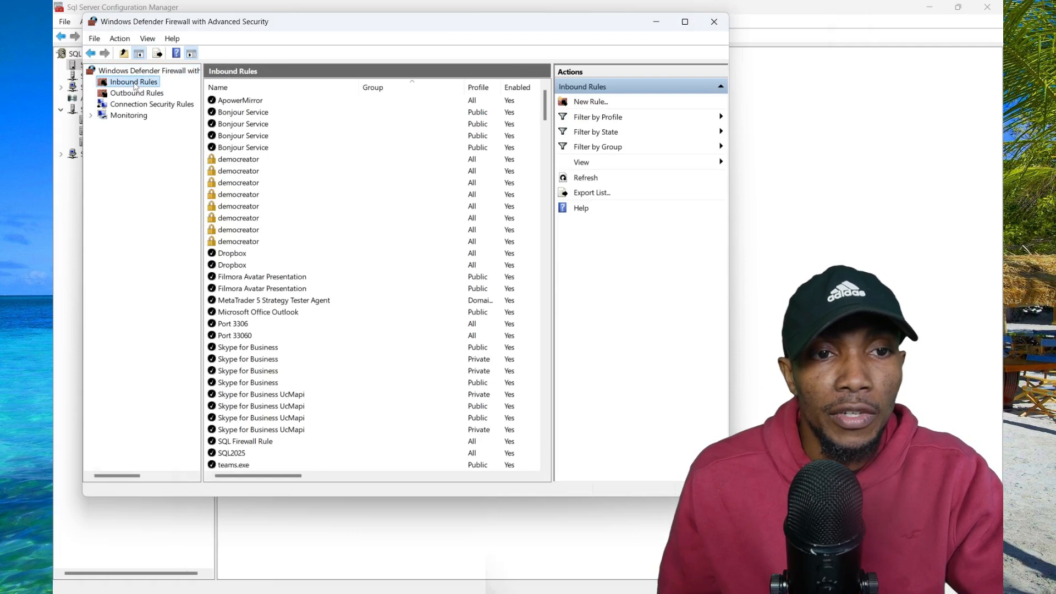
Step: Create inbound port rule SQLEXPRESS allowing TCP port 1433 on all three profiles
{"action": "left_click", "coordinate": [590, 101]}
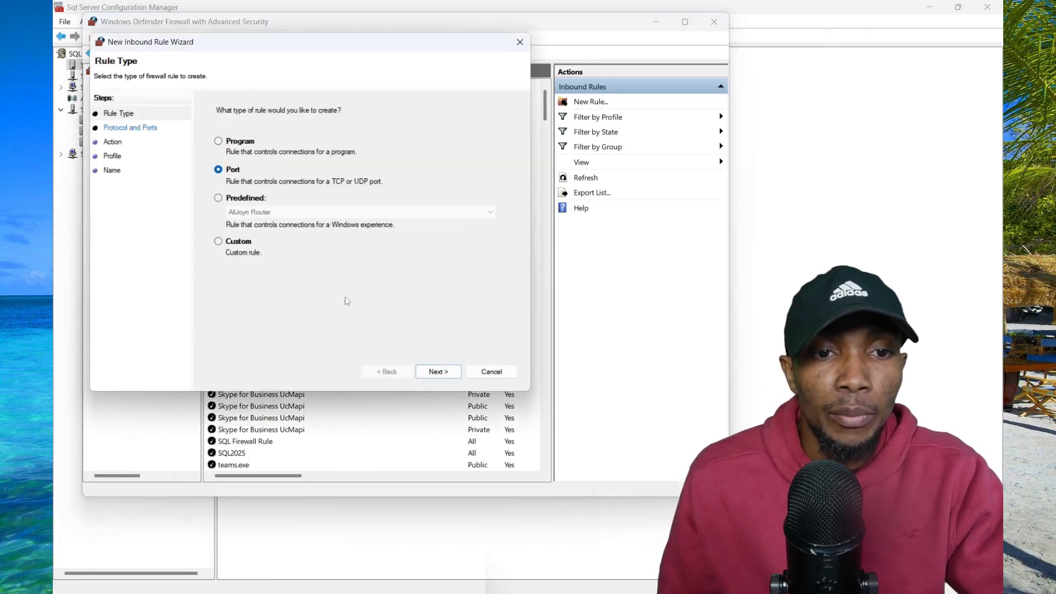
{"action": "left_click", "coordinate": [437, 372]}
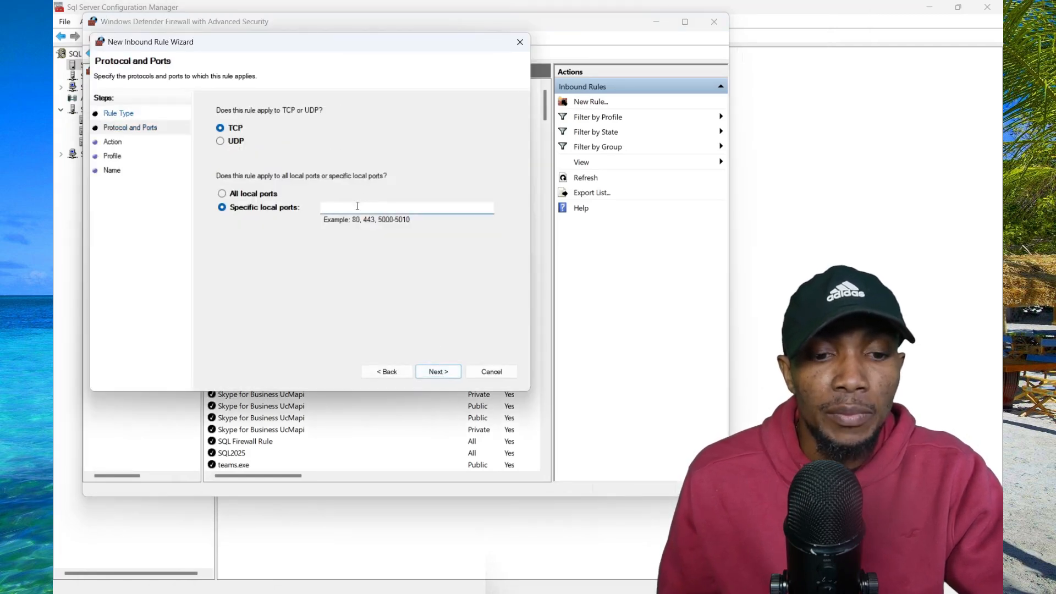
{"action": "type", "text": "1"}
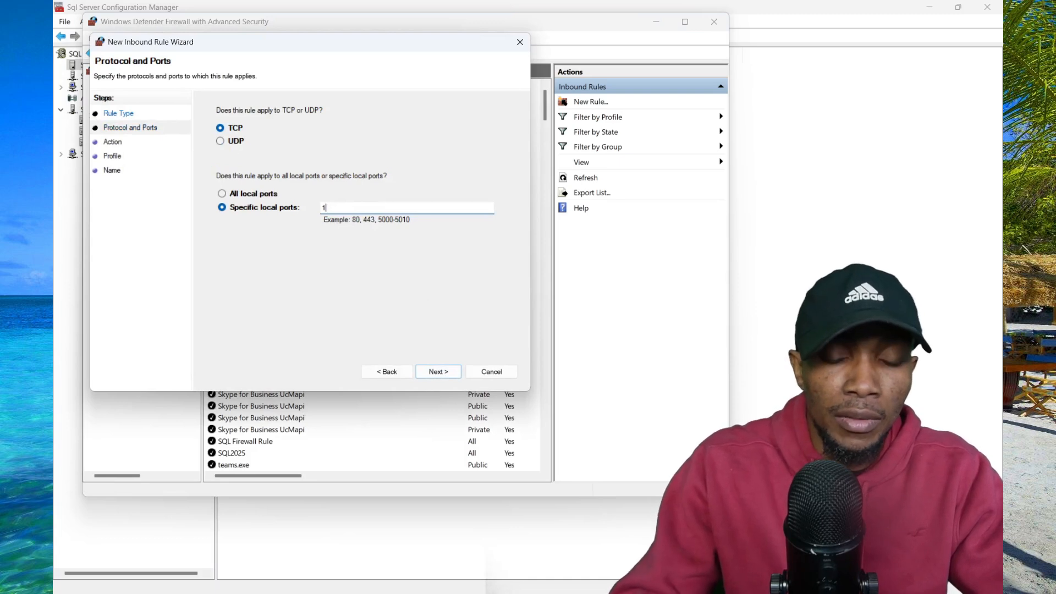
{"action": "type", "text": "433"}
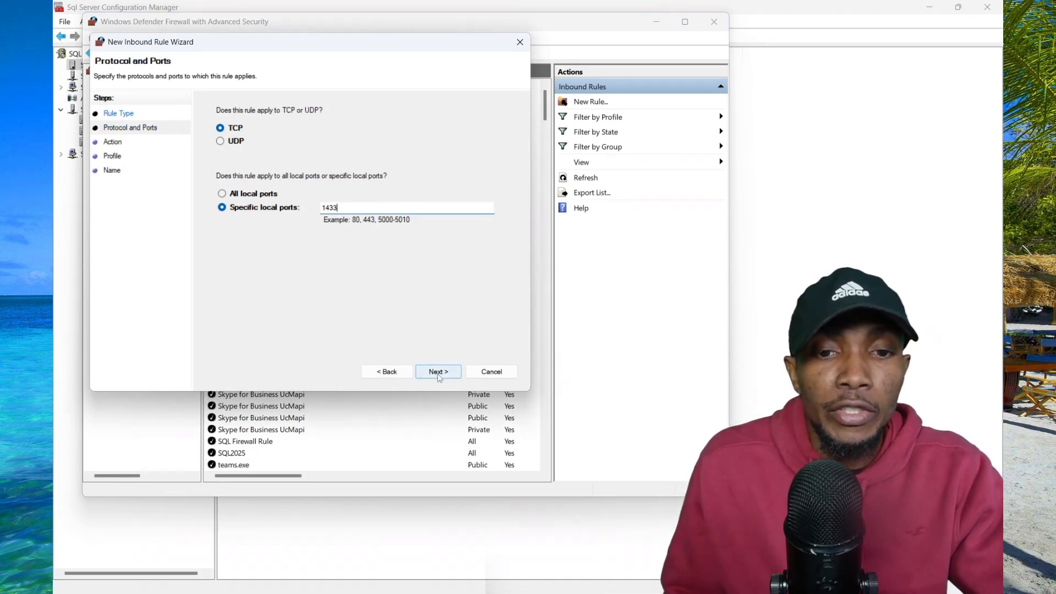
{"action": "left_click", "coordinate": [437, 371]}
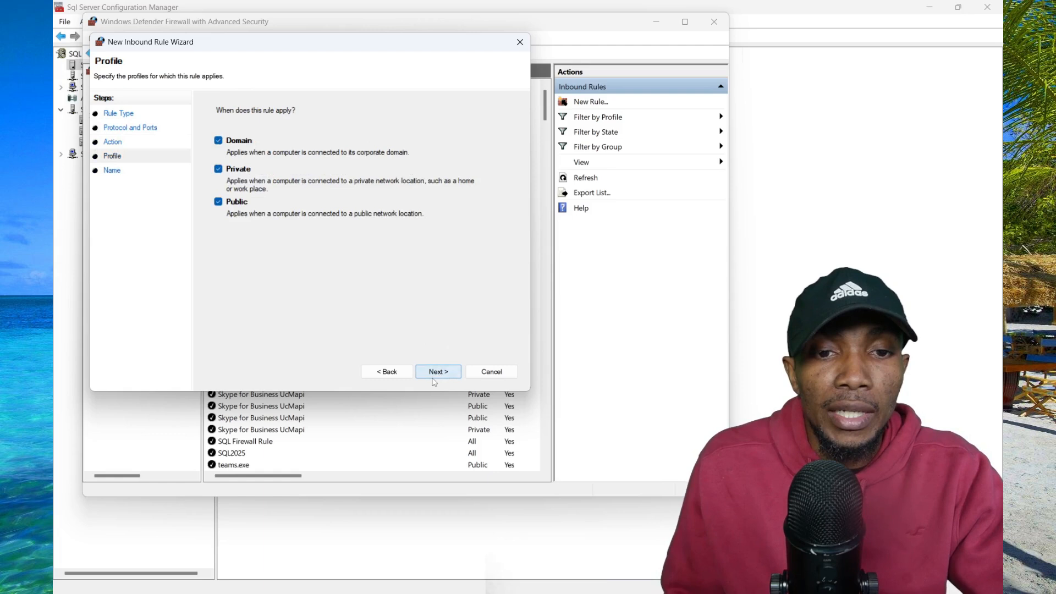
{"action": "left_click", "coordinate": [436, 371]}
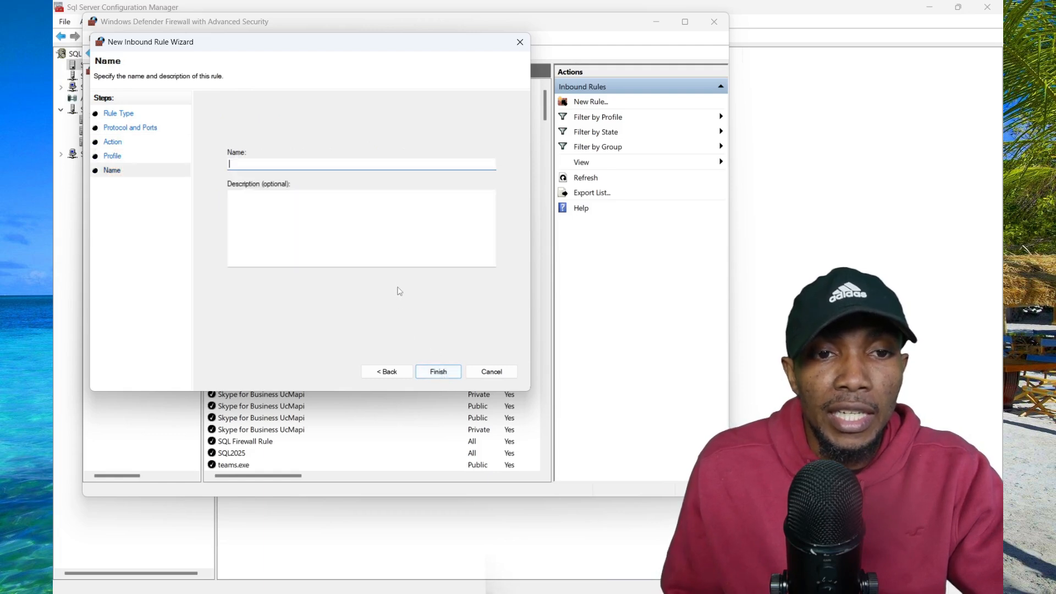
{"action": "type", "text": "SQLEPRESS"}
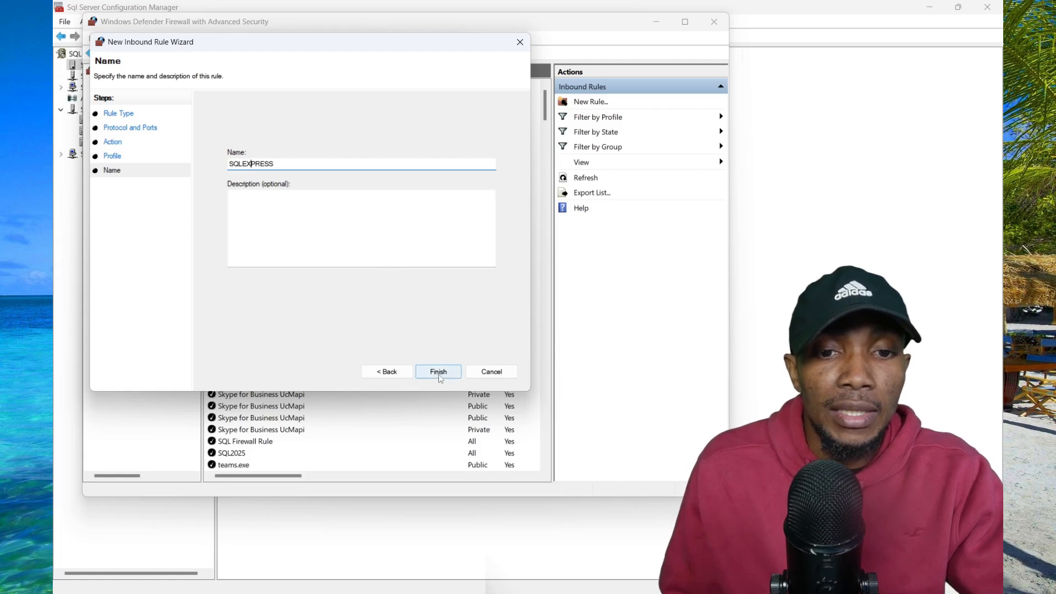
{"action": "left_click", "coordinate": [438, 372]}
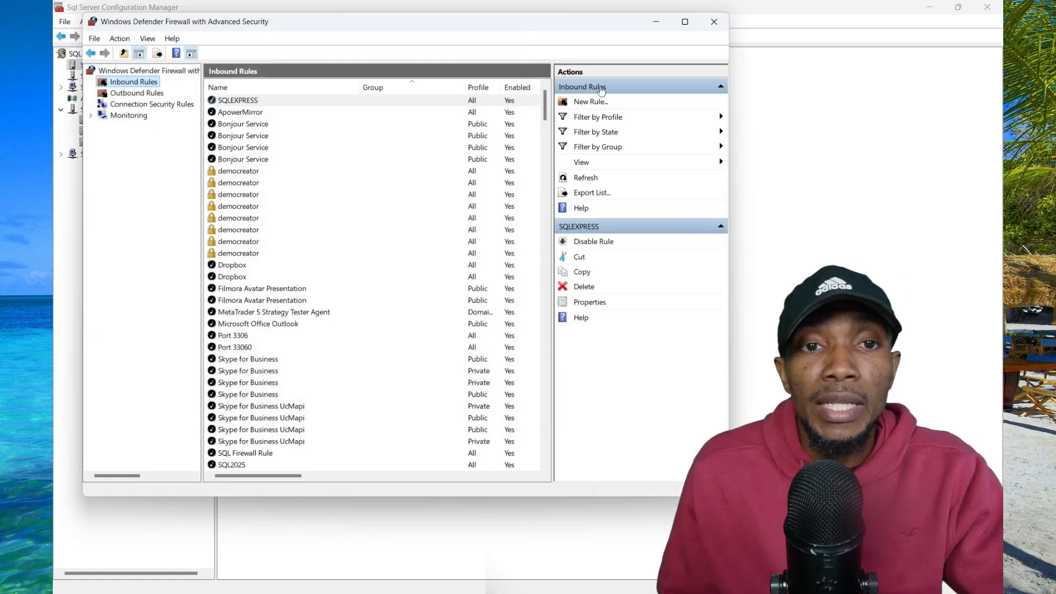